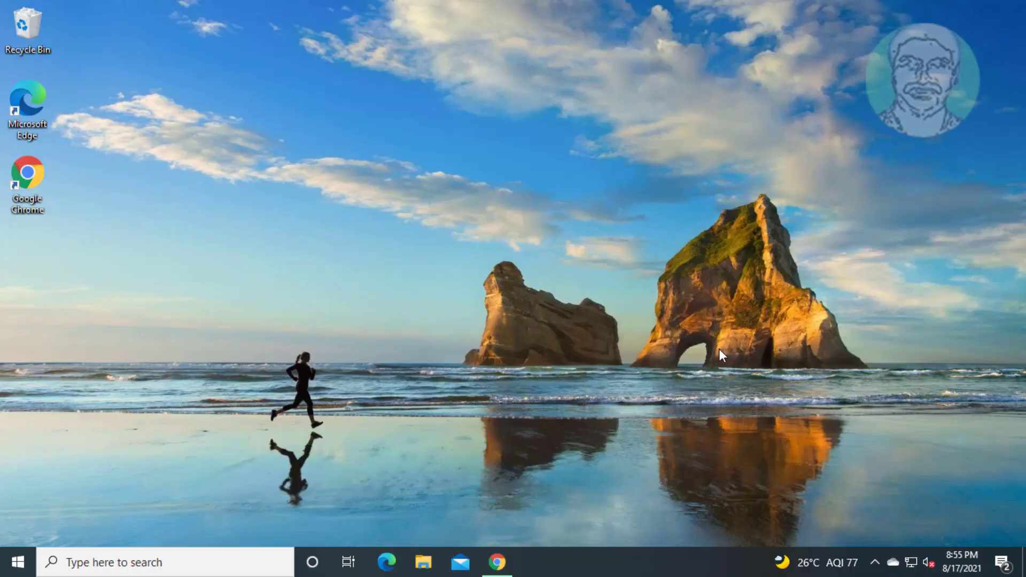
mouse_move(64, 529)
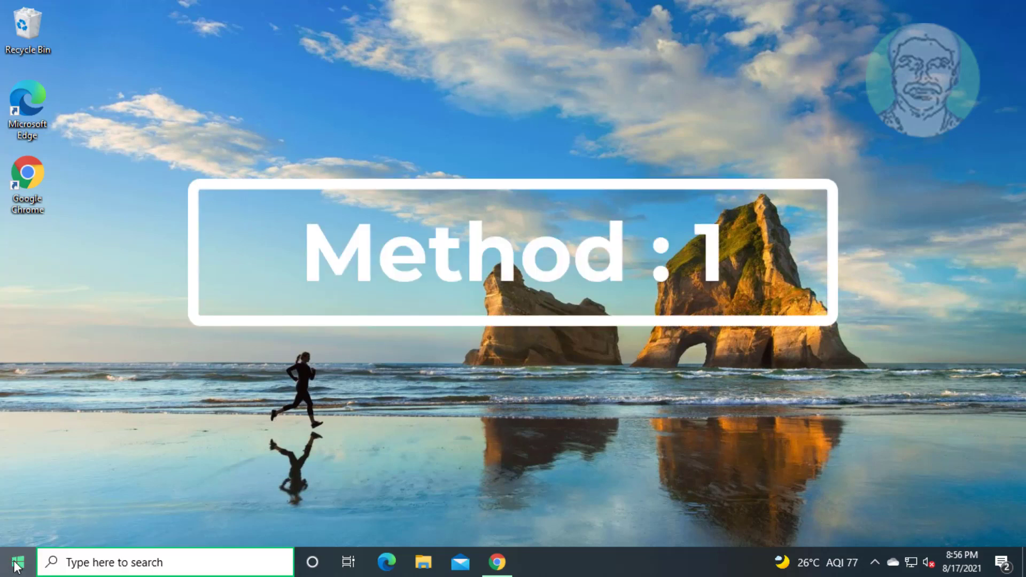
Go to Settings > Update & Security > Troubleshoot > Additional troubleshooters and select Windows Update.
left_click(15, 562)
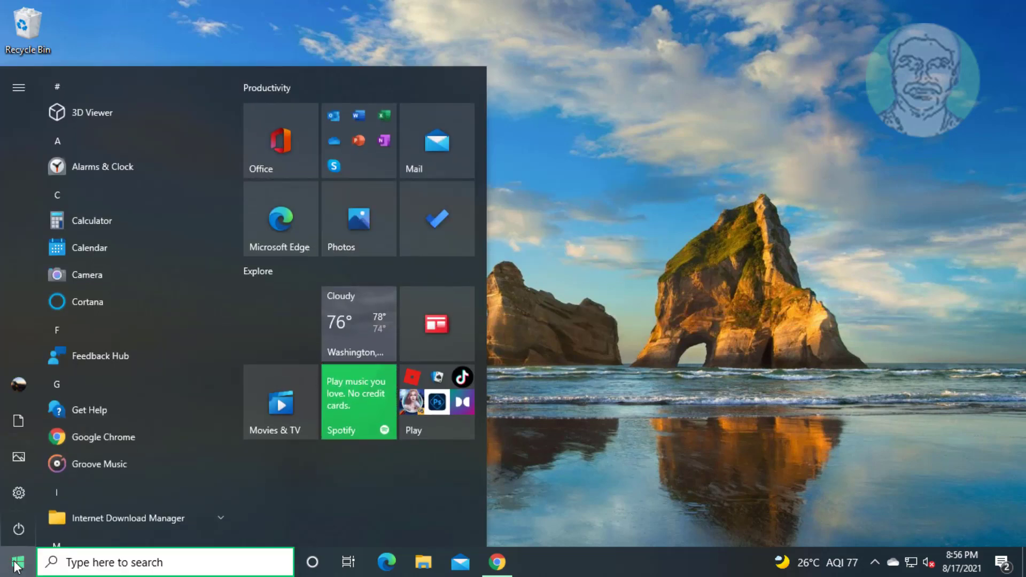
mouse_move(18, 493)
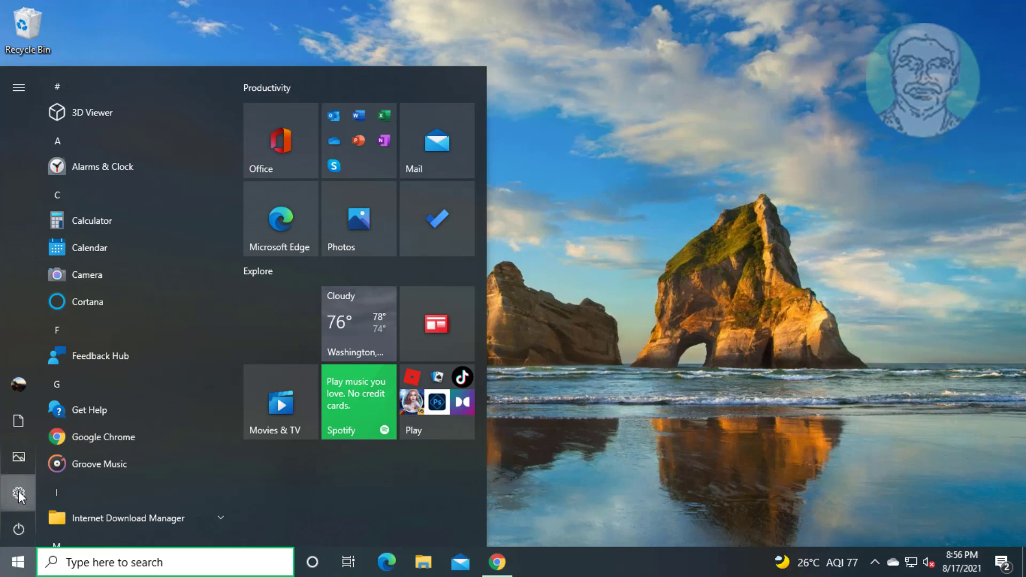
left_click(19, 492)
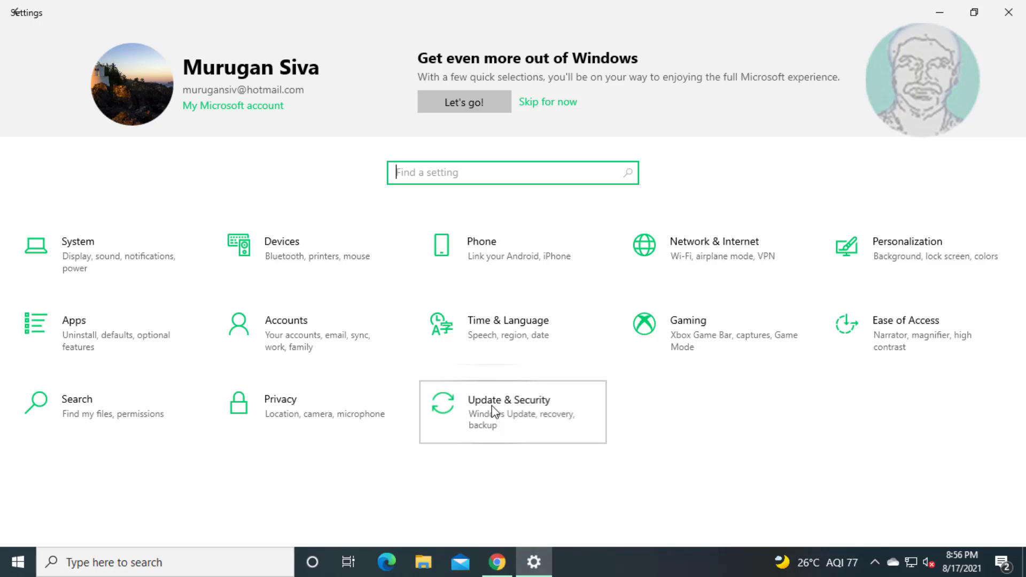
left_click(512, 412)
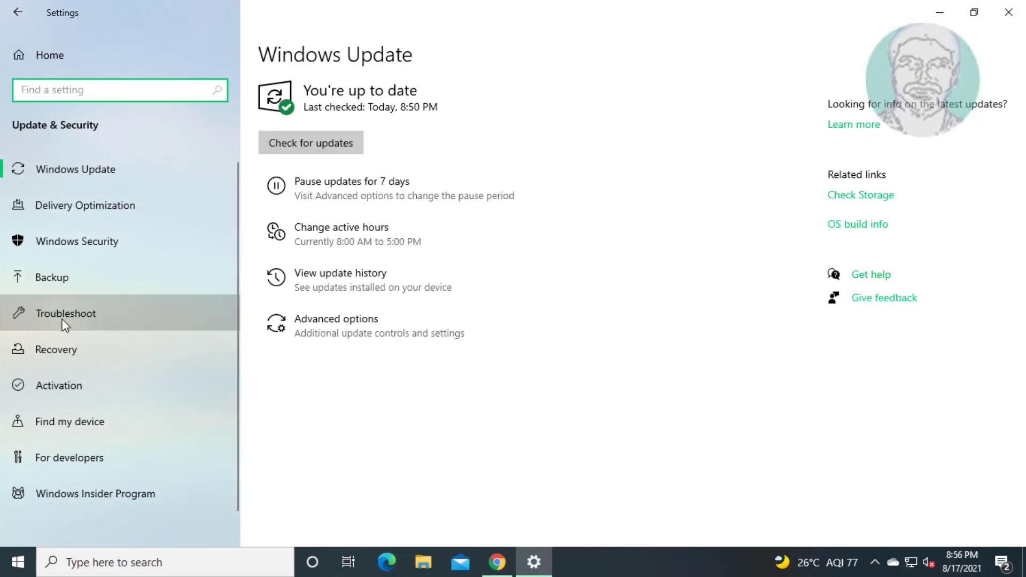
left_click(65, 313)
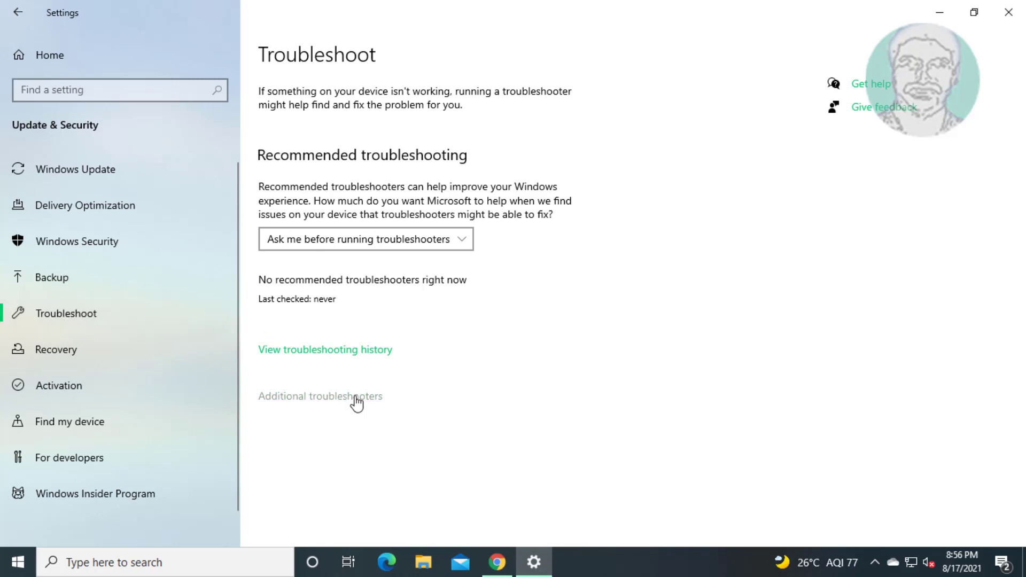
left_click(320, 396)
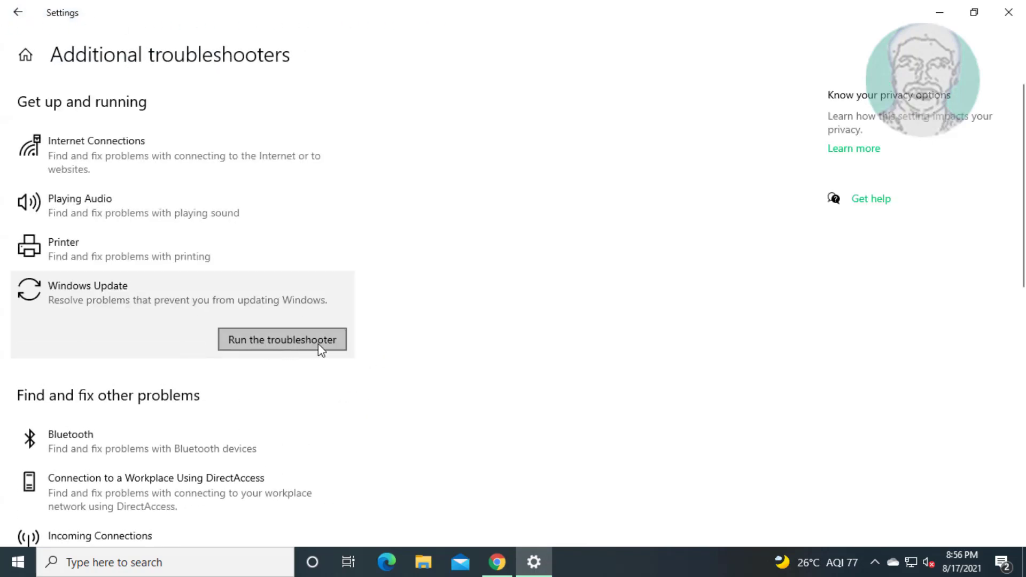
Start the Windows Update troubleshooter so it detects and fixes problems.
left_click(281, 340)
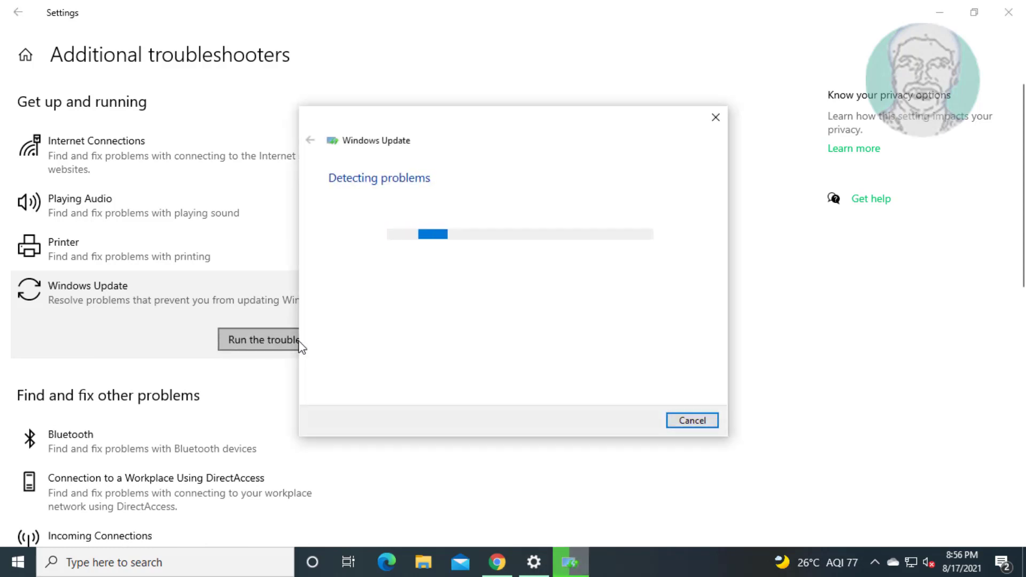
mouse_move(622, 339)
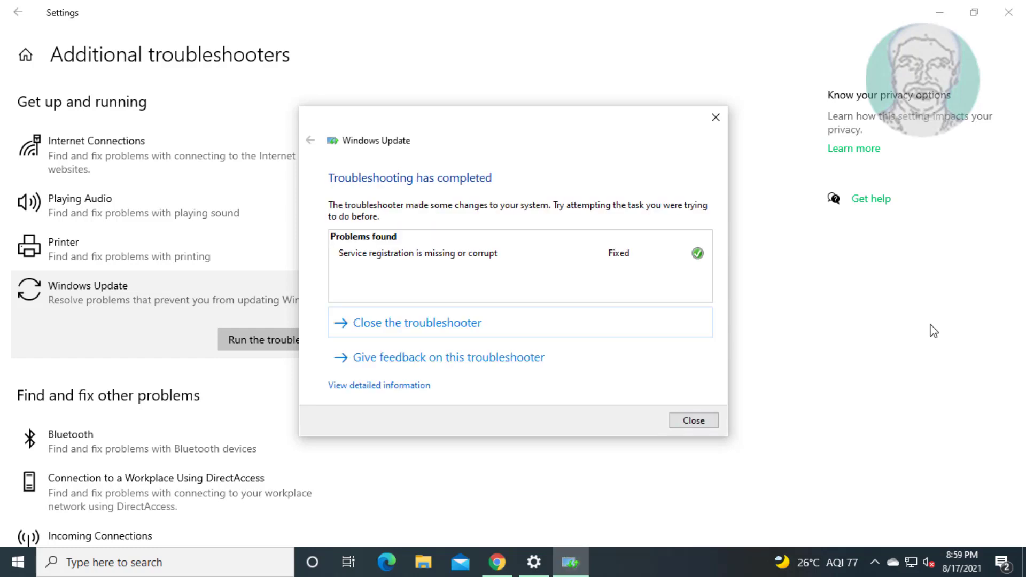
mouse_move(621, 308)
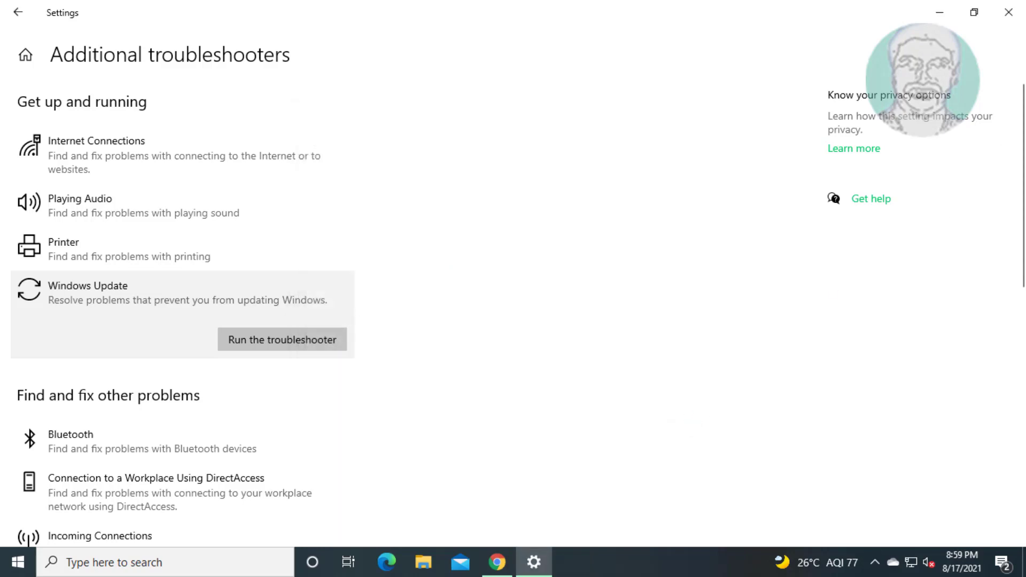
Close Settings and search for cmd to find Command Prompt.
left_click(1008, 12)
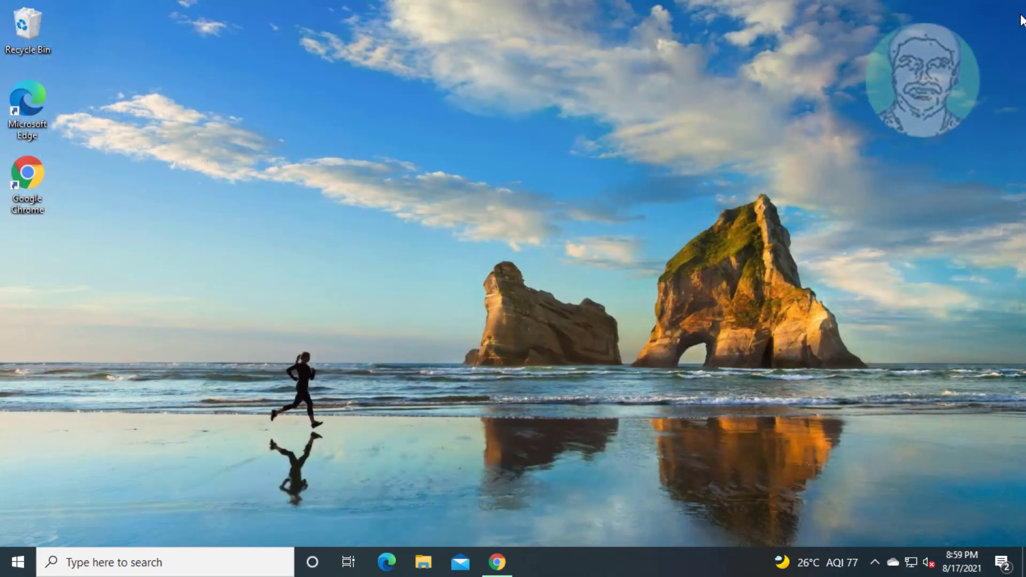
mouse_move(822, 366)
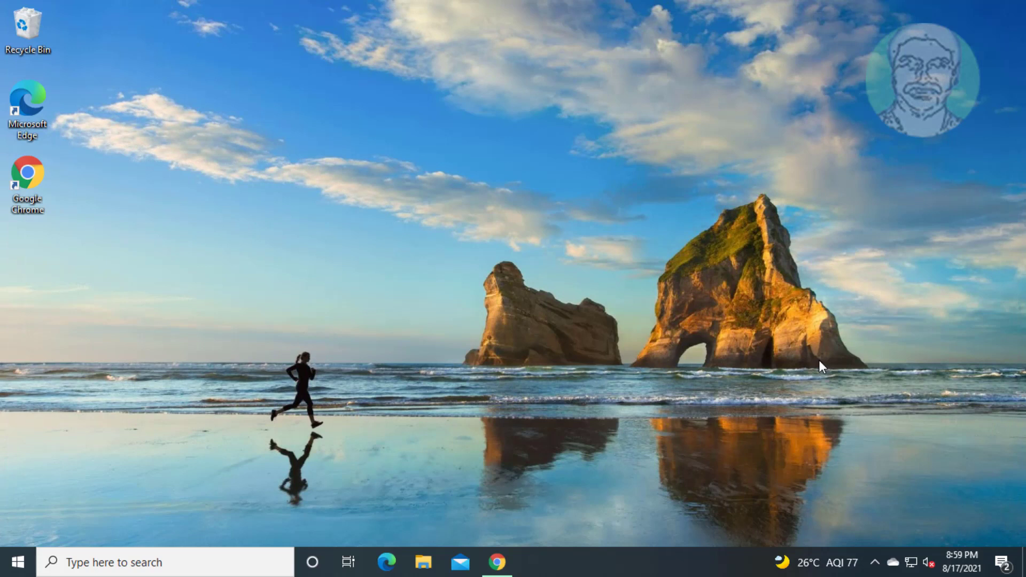
type("cmd")
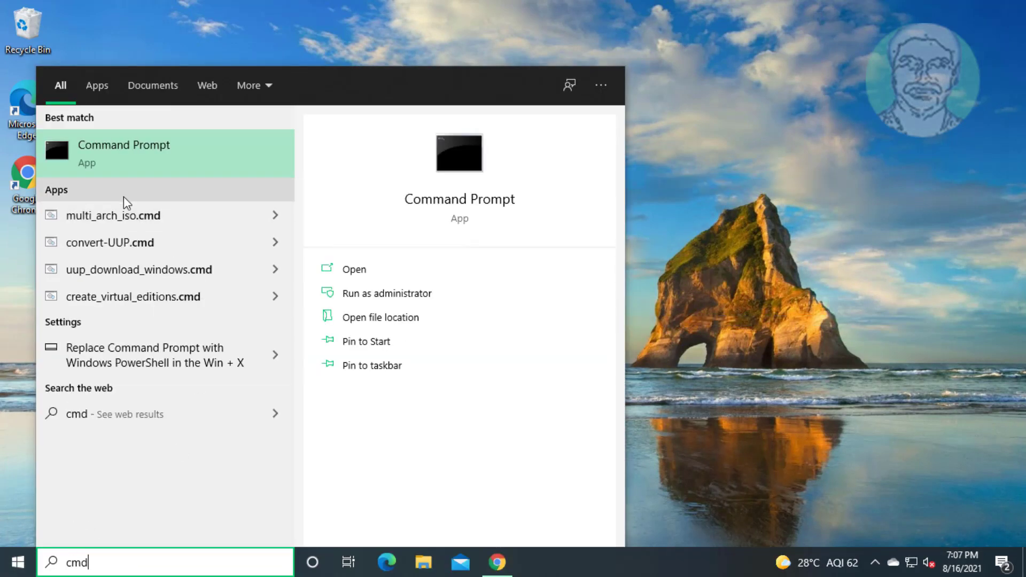
mouse_move(602, 277)
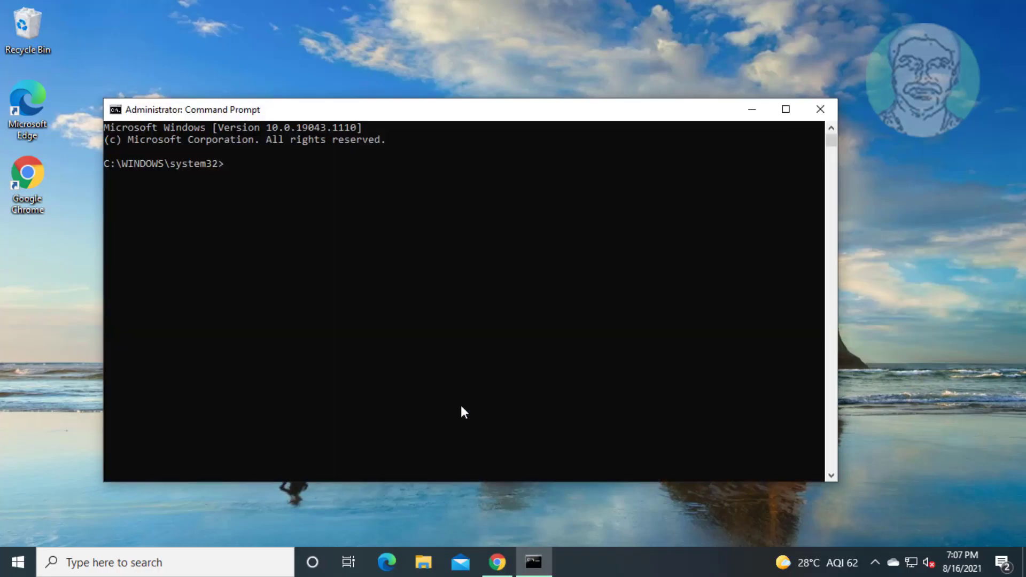
Stop the wuauserv, cryptsvc and bits services with net stop commands.
type("net st")
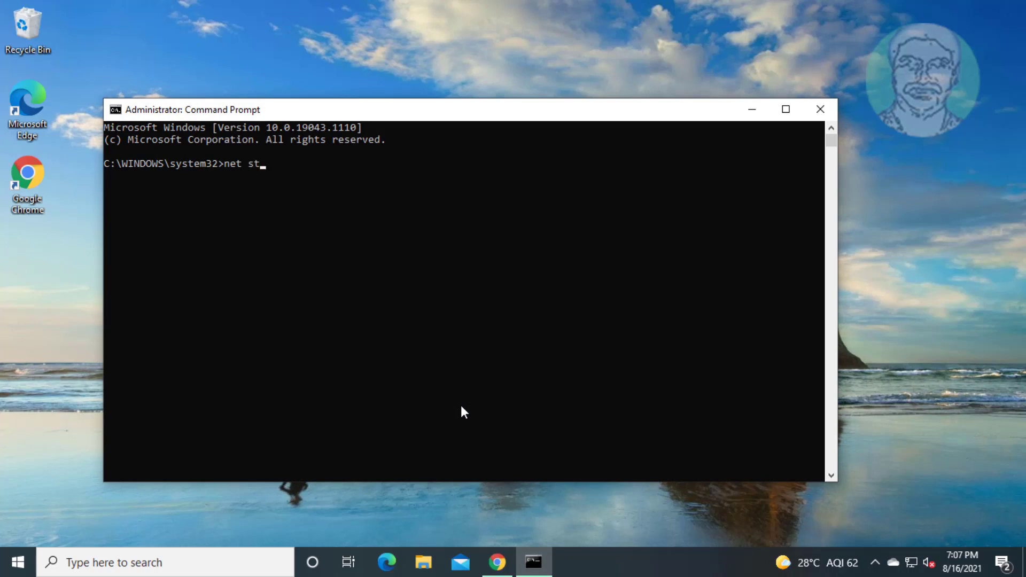
type("op w")
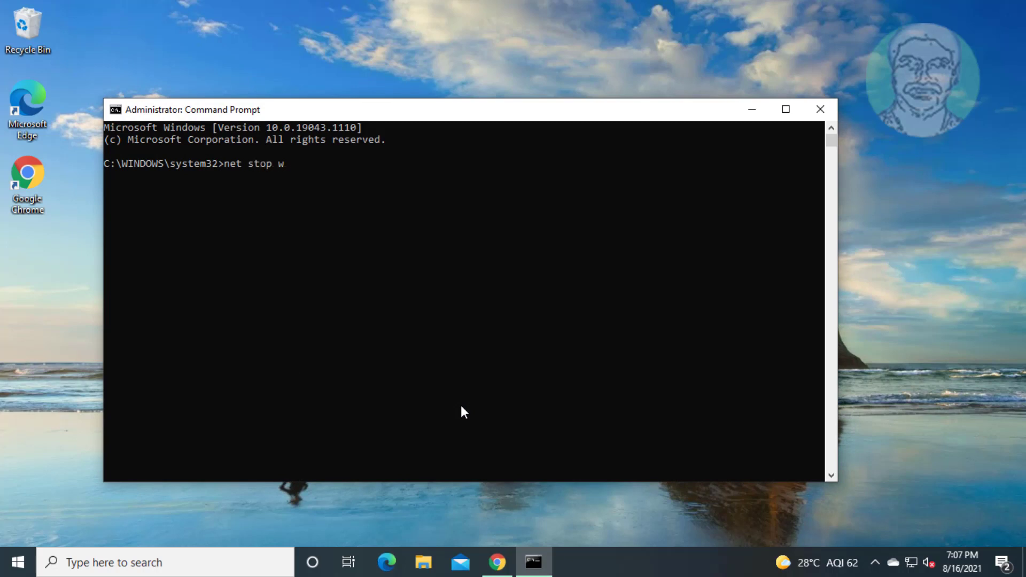
type("uauser")
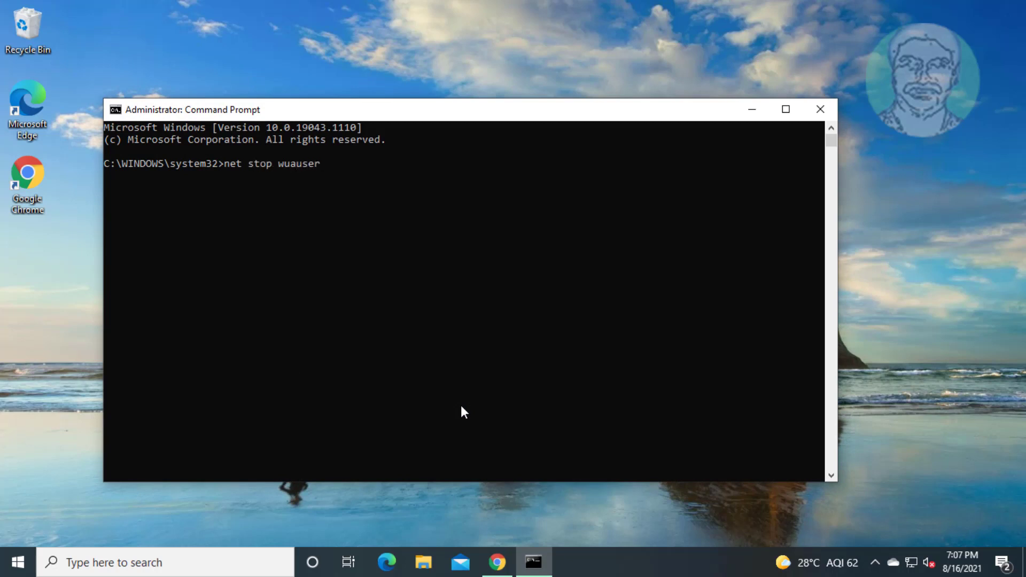
key("Return")
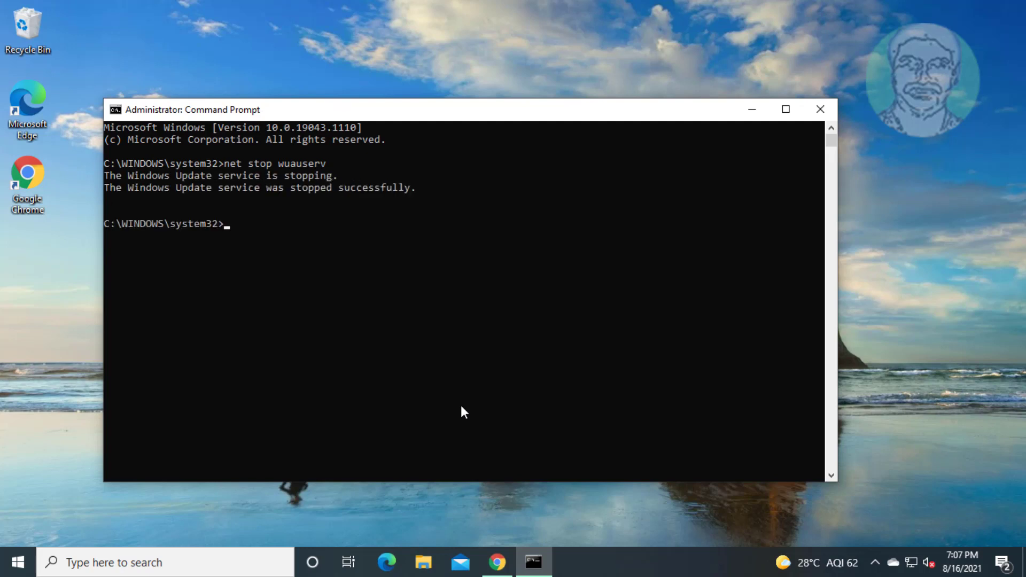
type("net s")
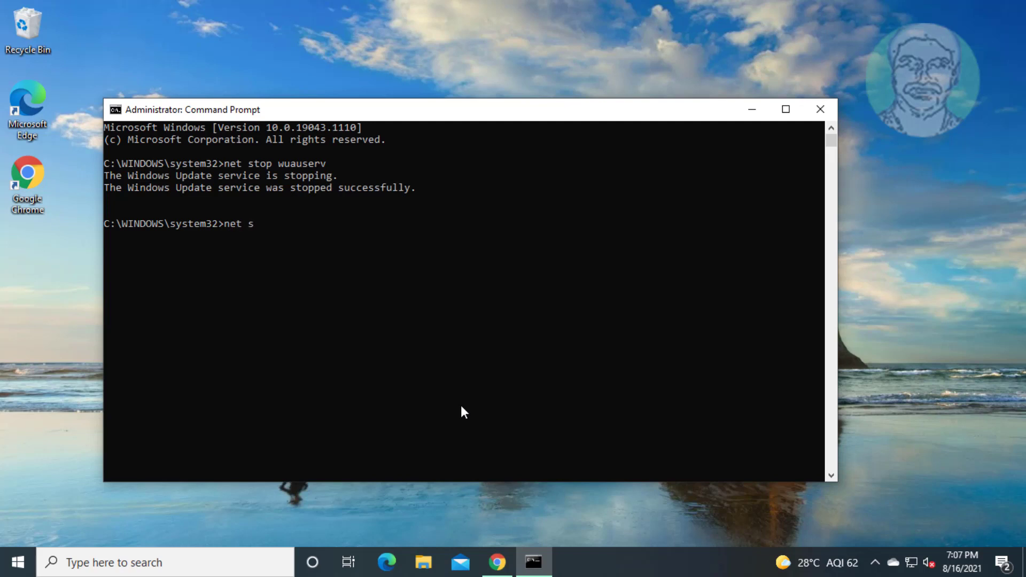
type("top c")
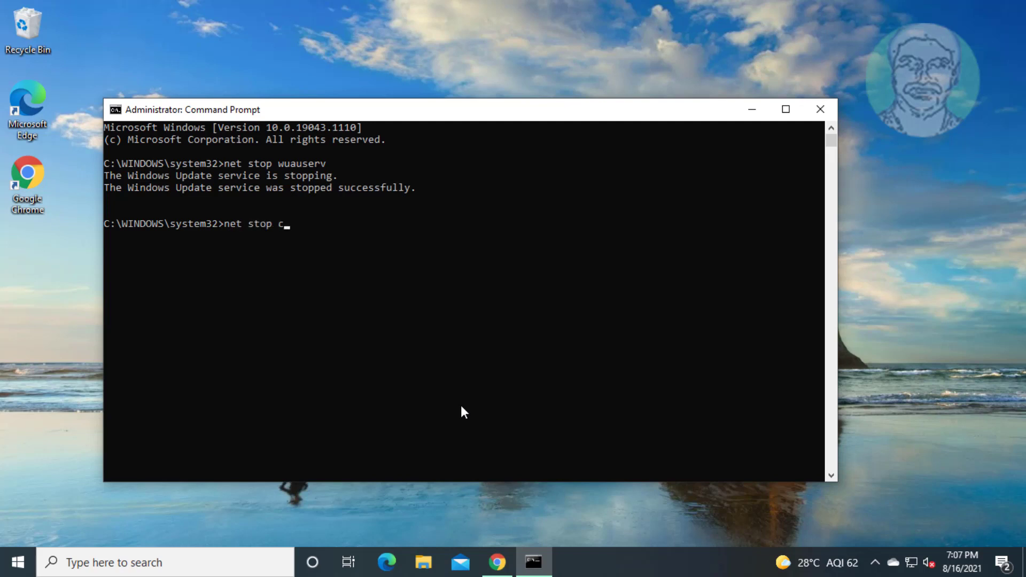
type("rypt")
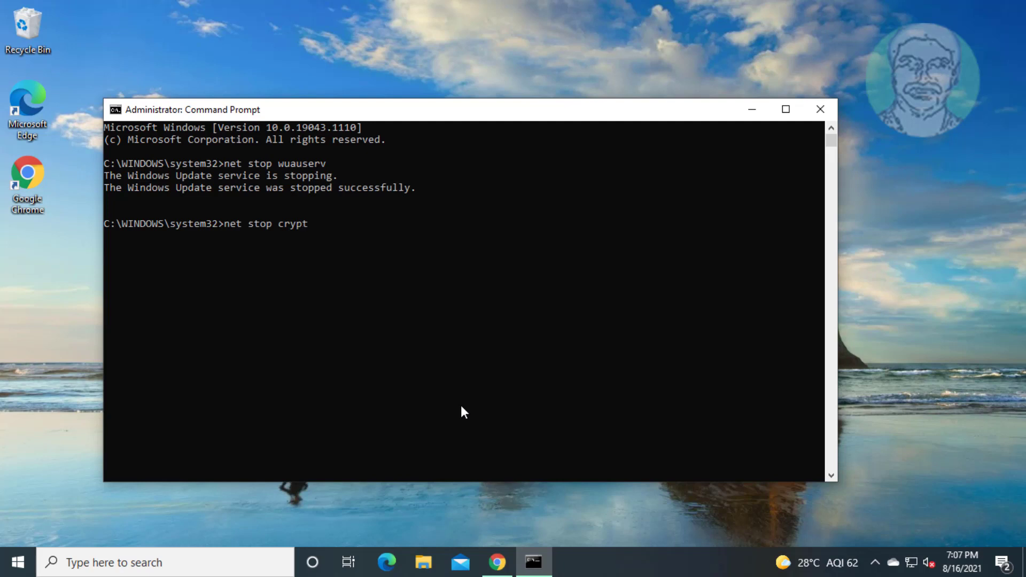
type("svc")
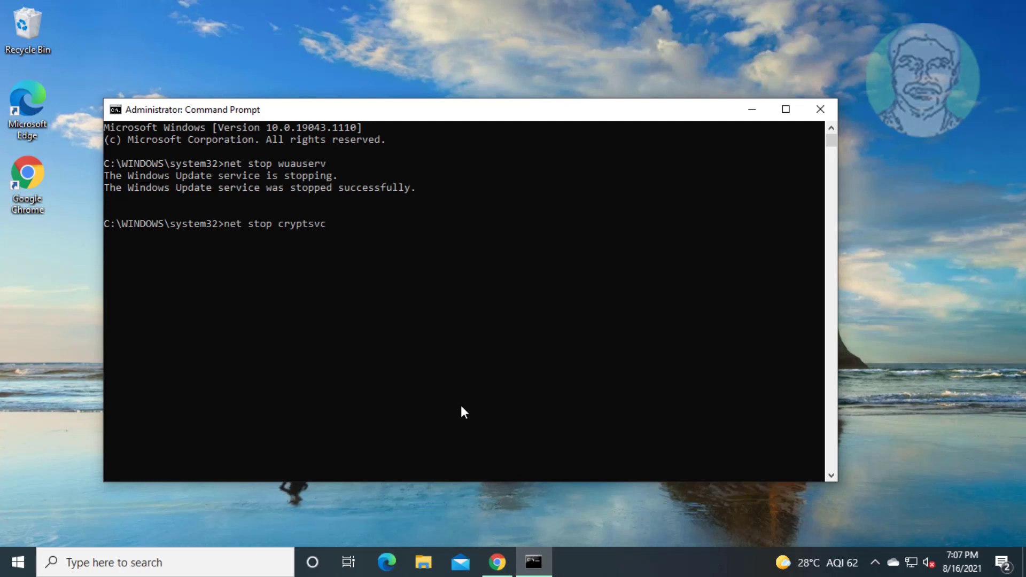
key("Return")
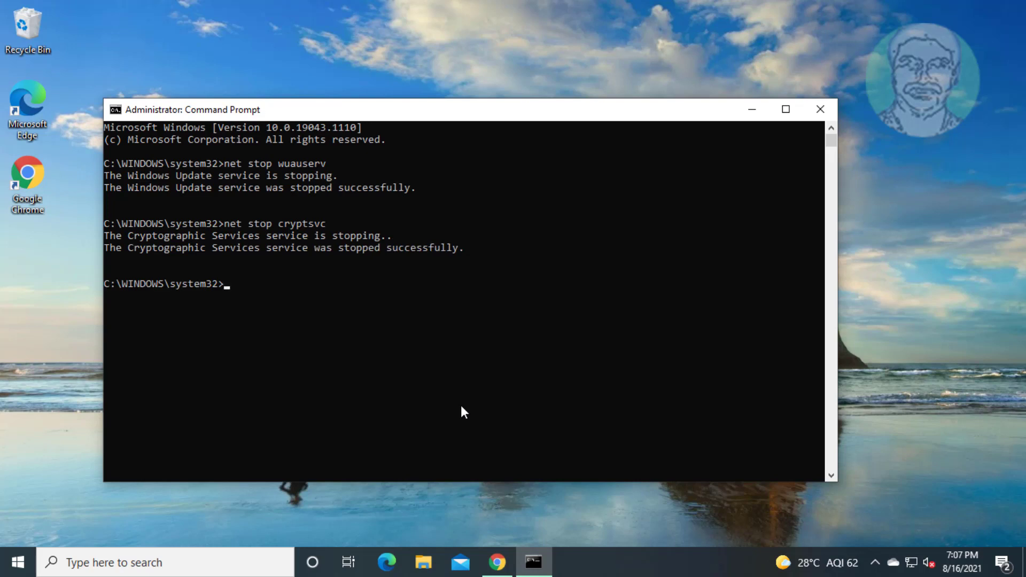
type("nets")
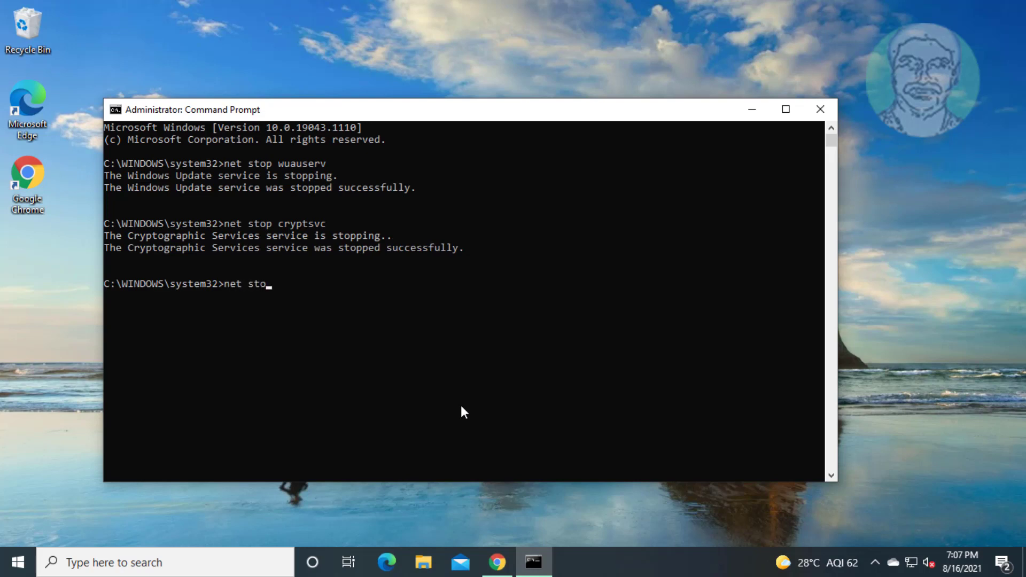
type("p bits")
key("Return")
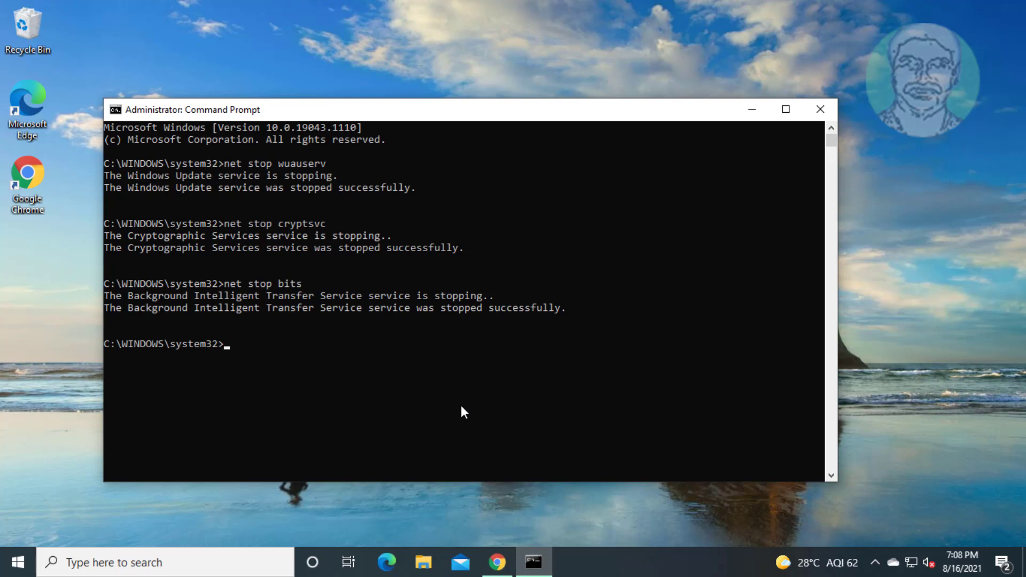
Rename C:\Windows\SoftwareDistribution to softwaredistribution.old3.
type("ren")
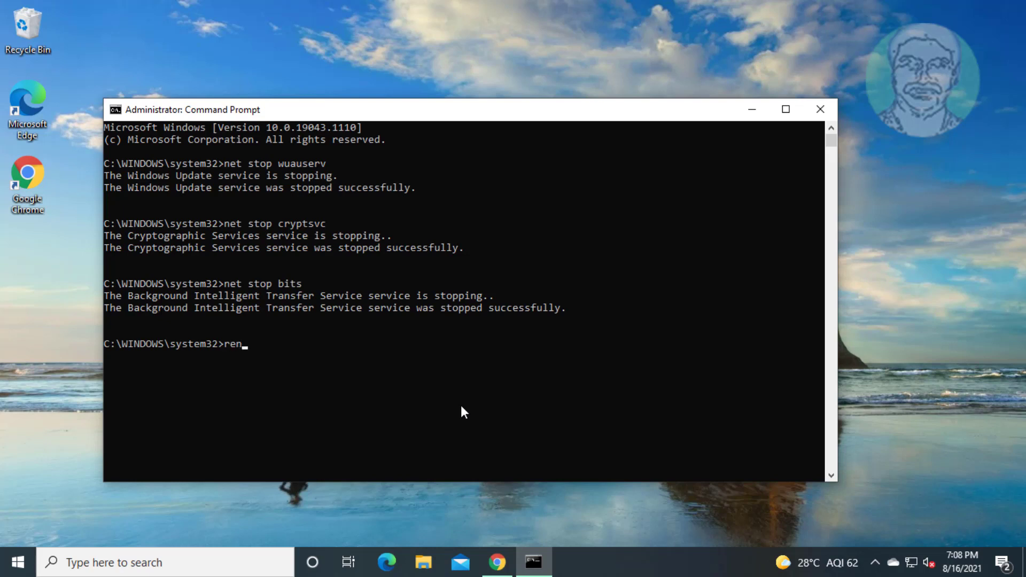
type("c:")
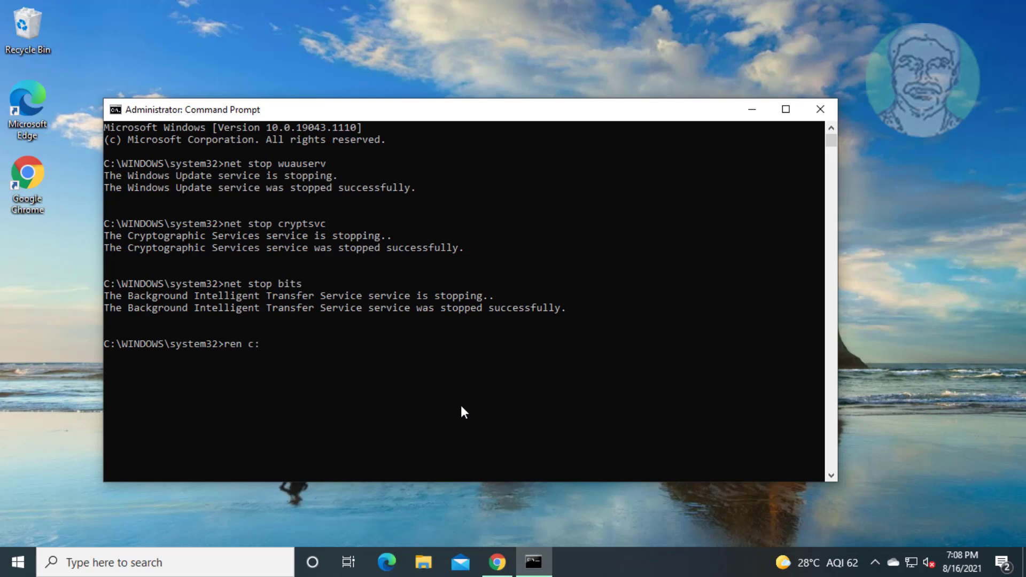
type("\\w")
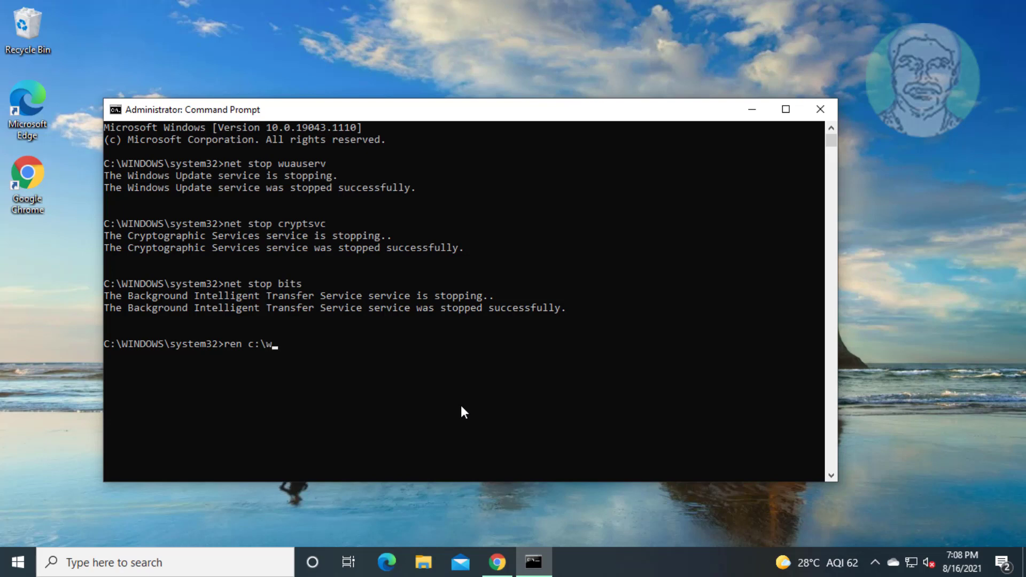
type("indows")
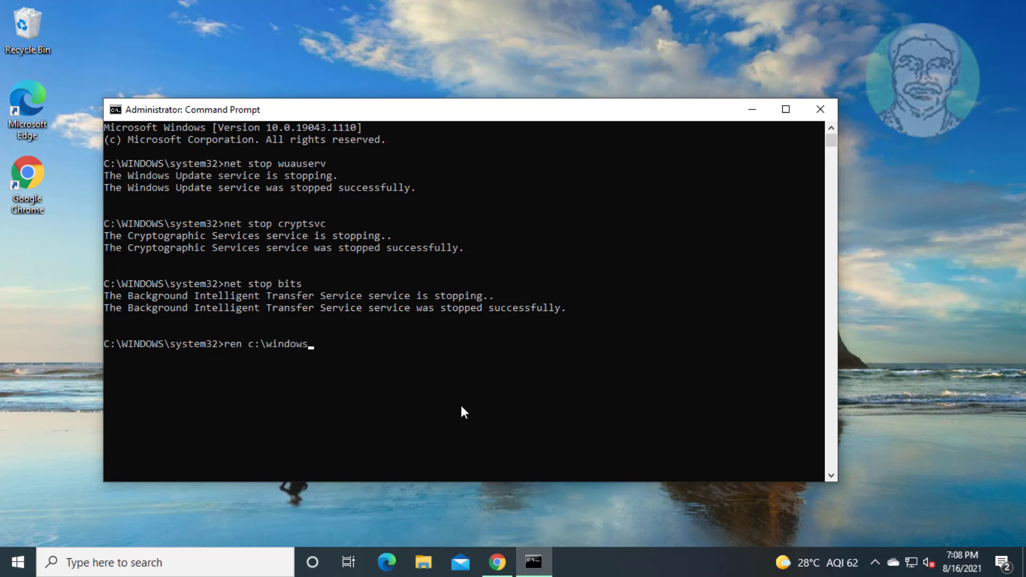
type("\\sof")
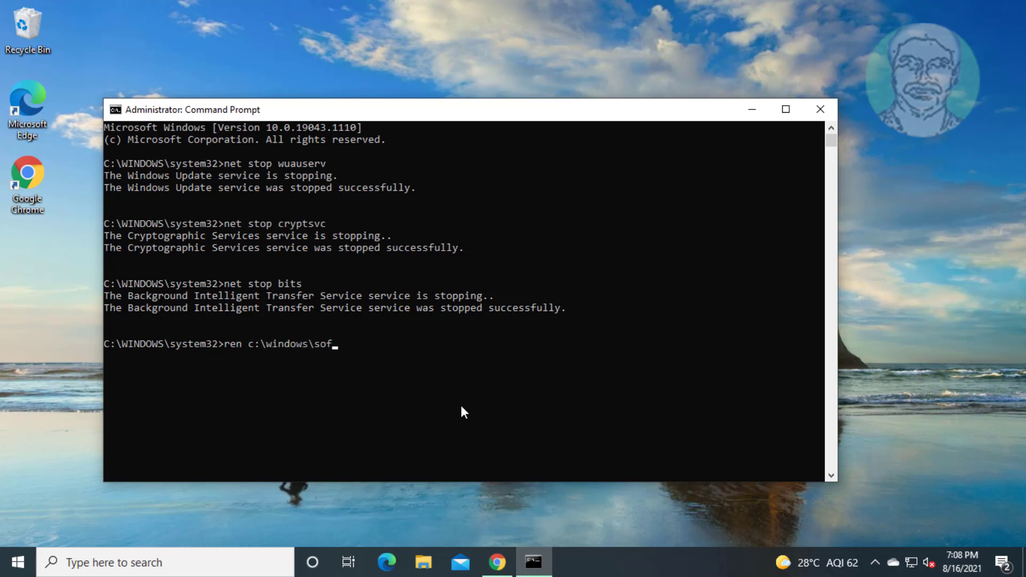
type("twaredistributi")
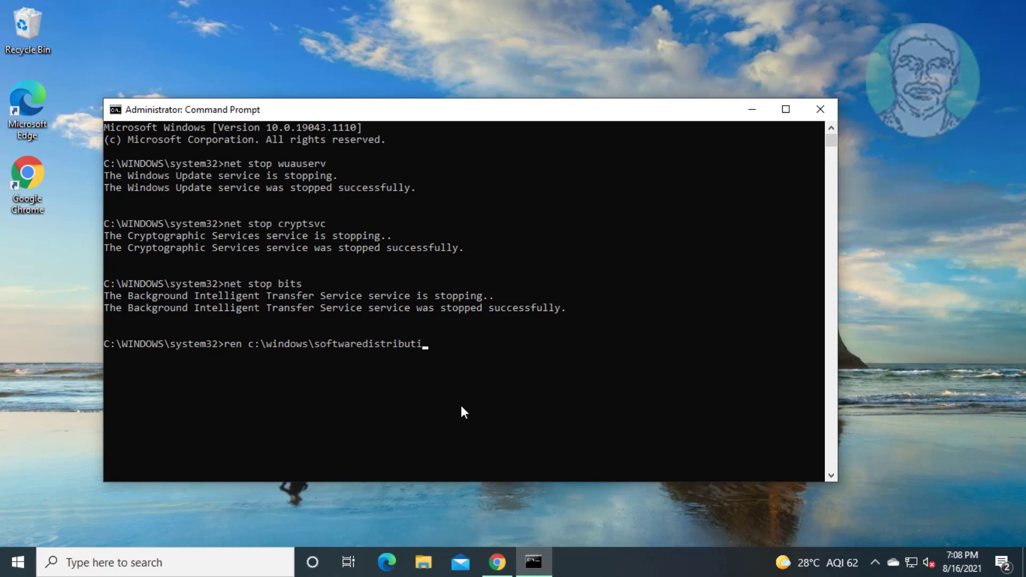
type("on softwaredistribution")
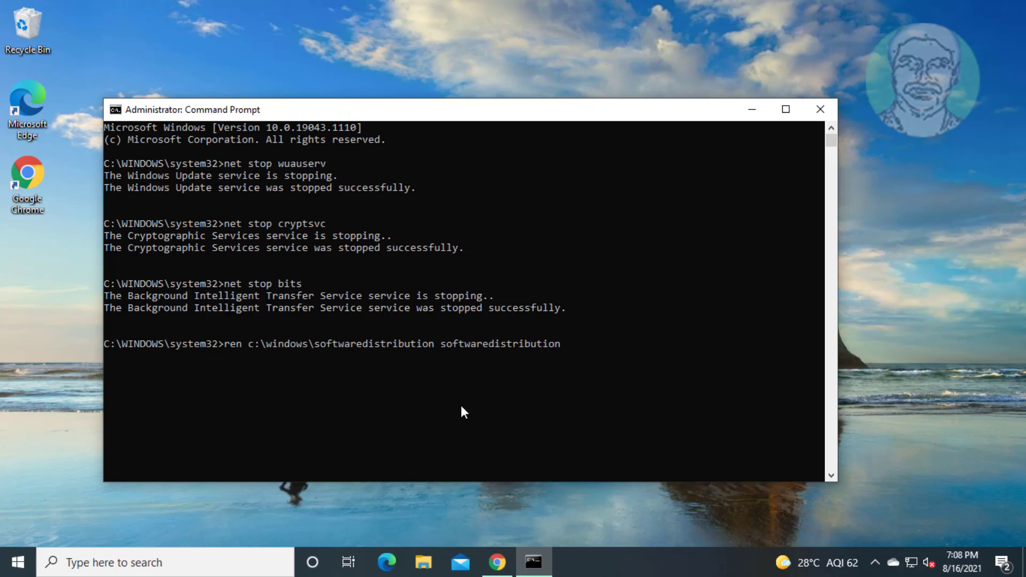
type(".ol")
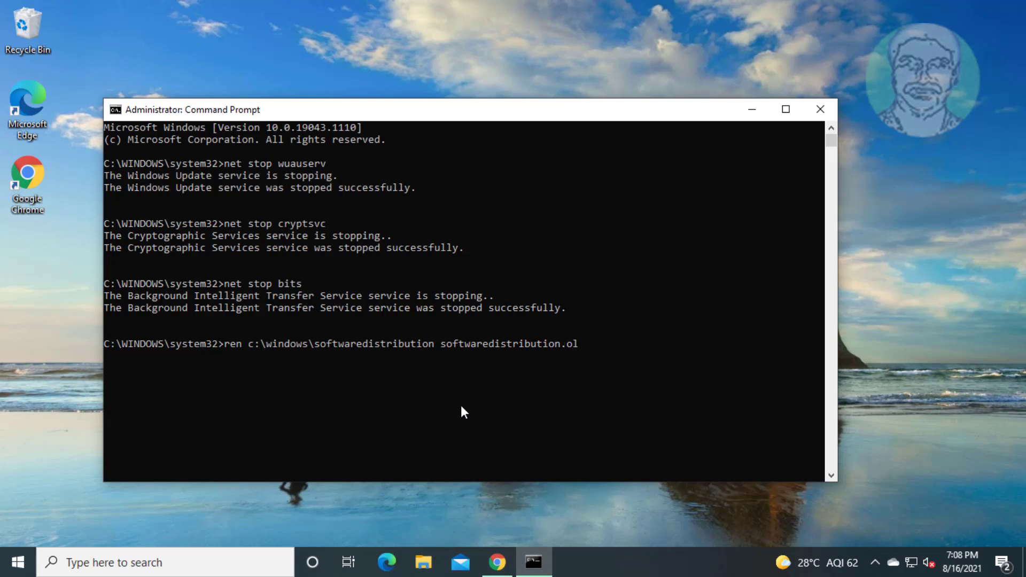
type("d")
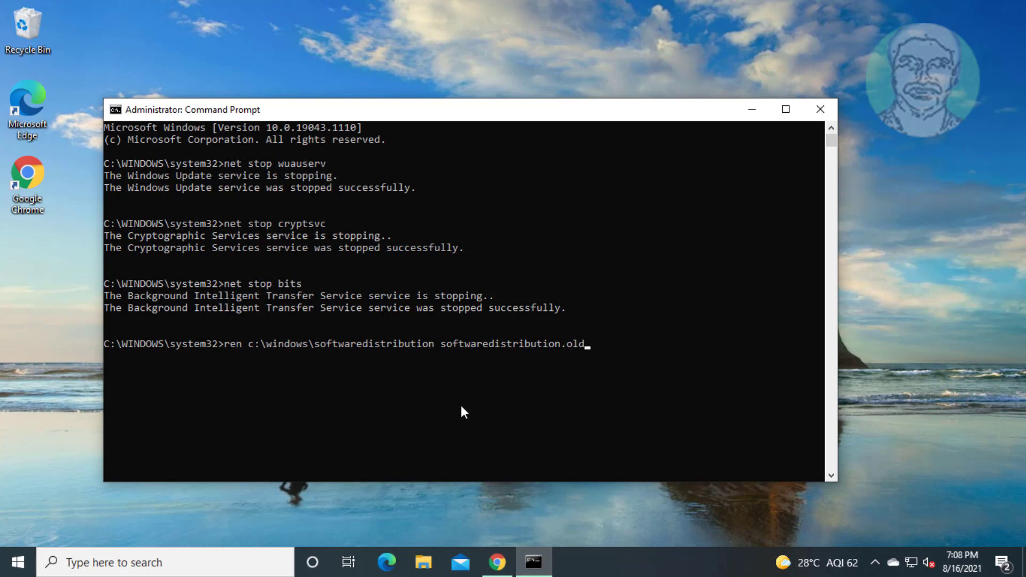
key("Return")
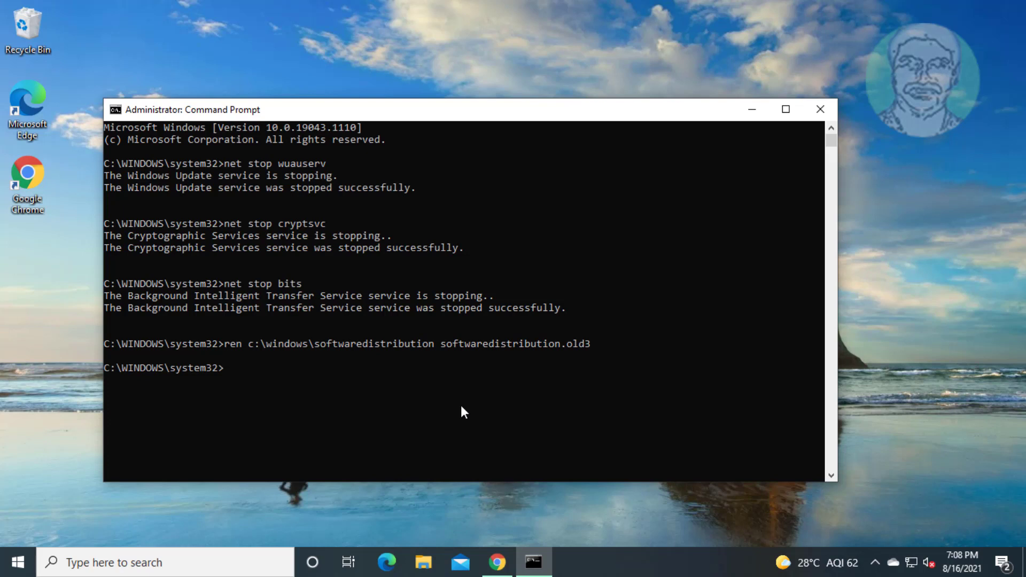
Rename C:\Windows\System32\catroot2 to catroot2.old4.
type("ren")
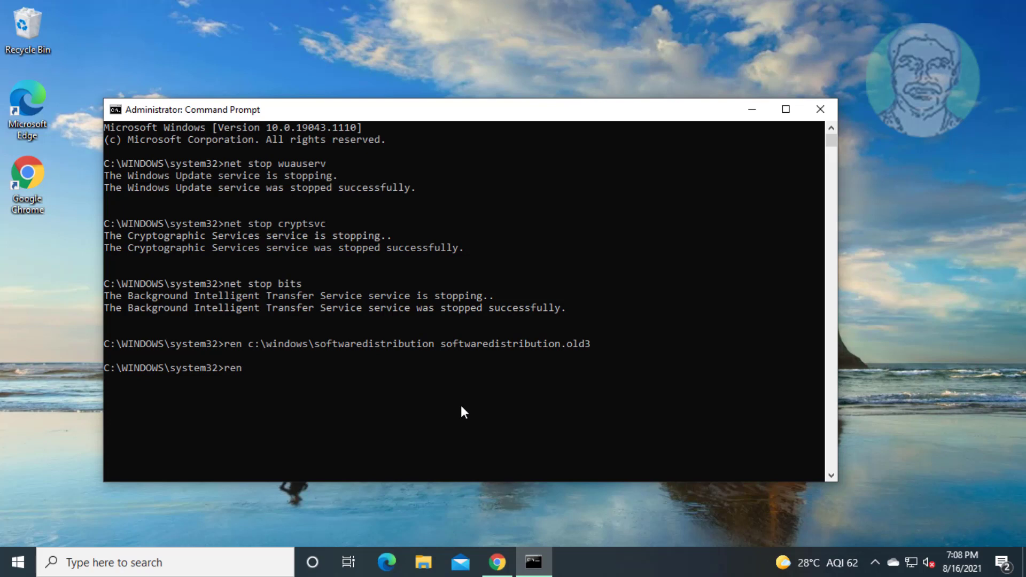
type("c:\\")
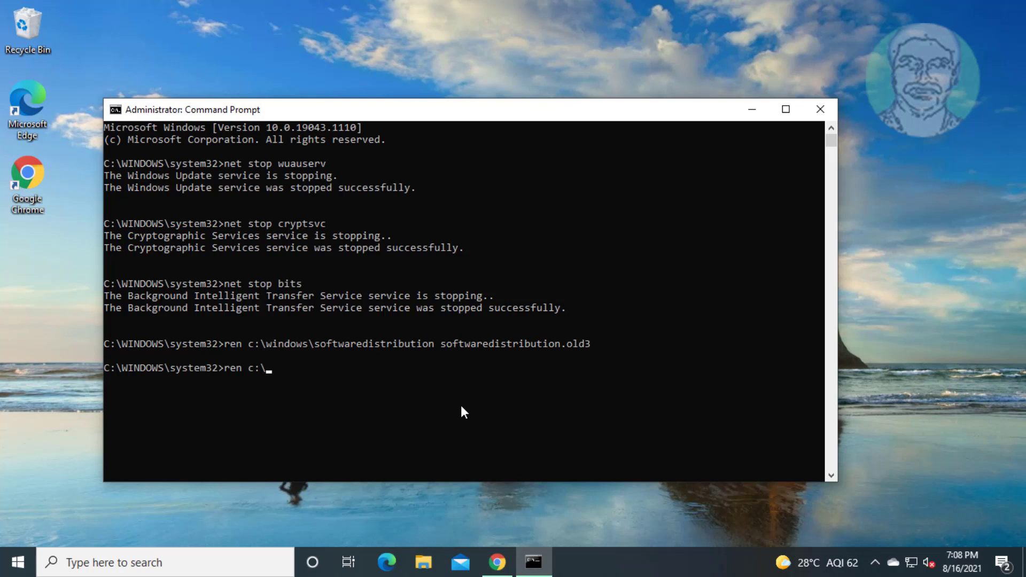
type("windows")
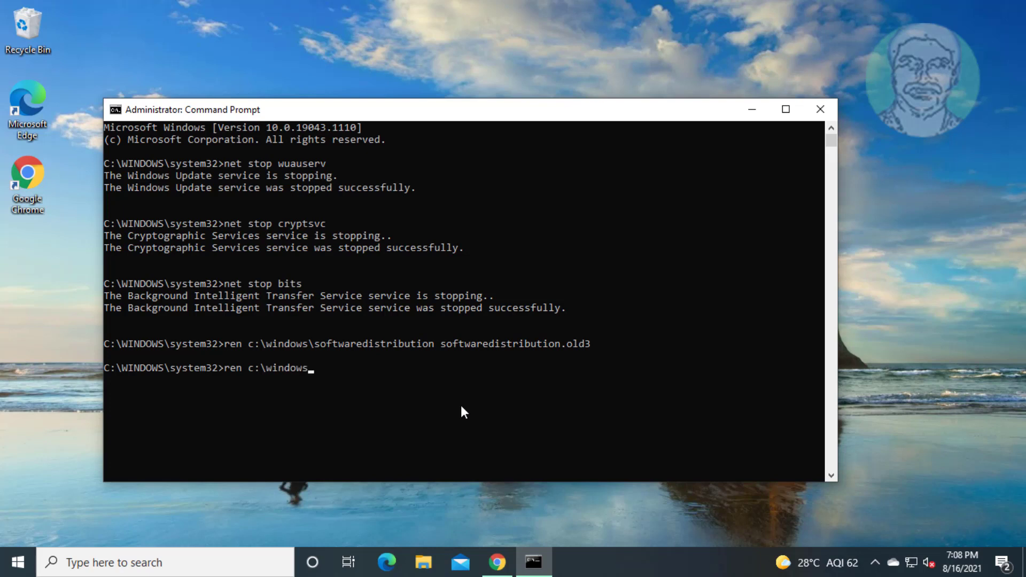
type("\\system")
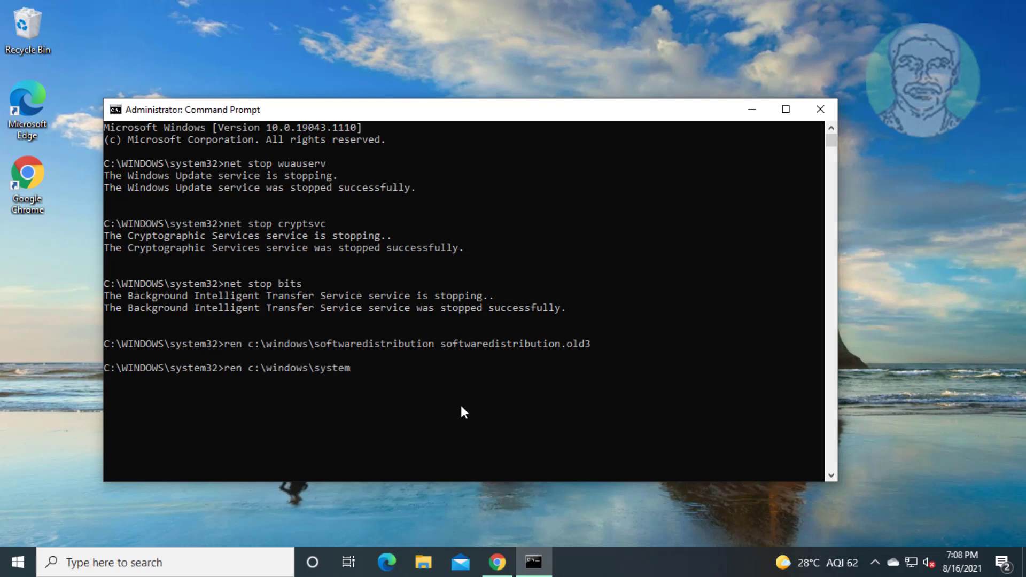
type("32\\")
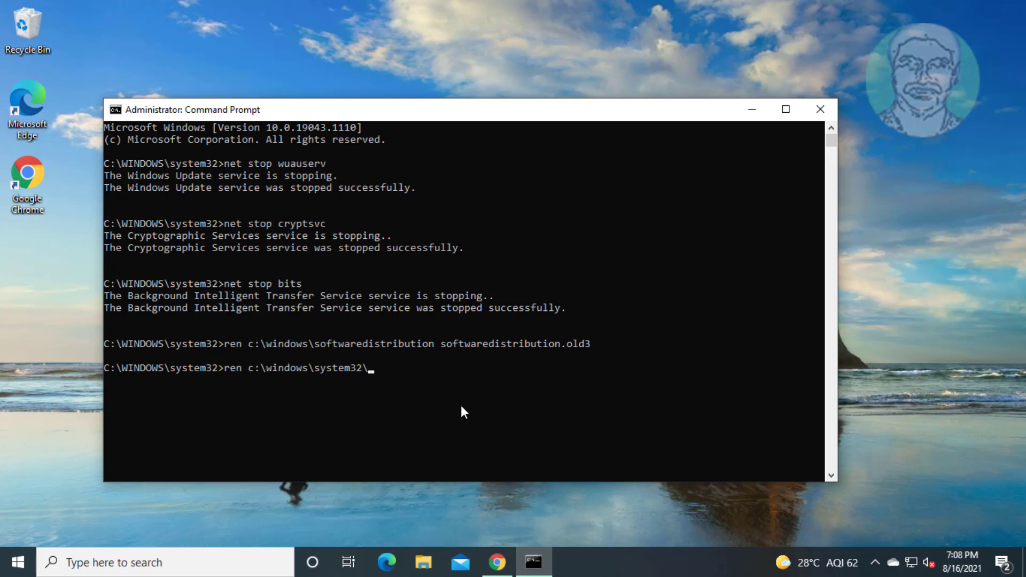
type("catroo")
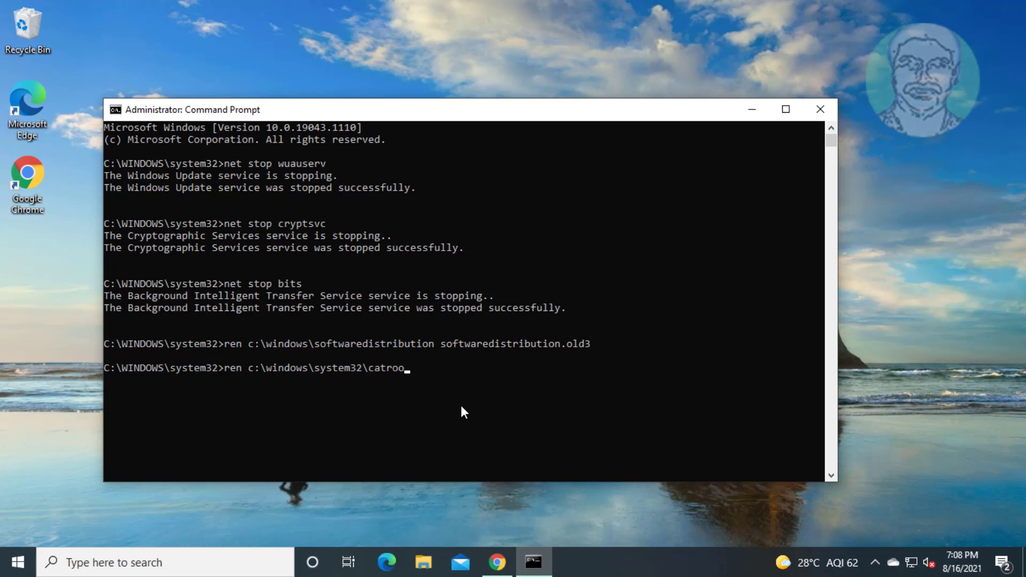
type("t2")
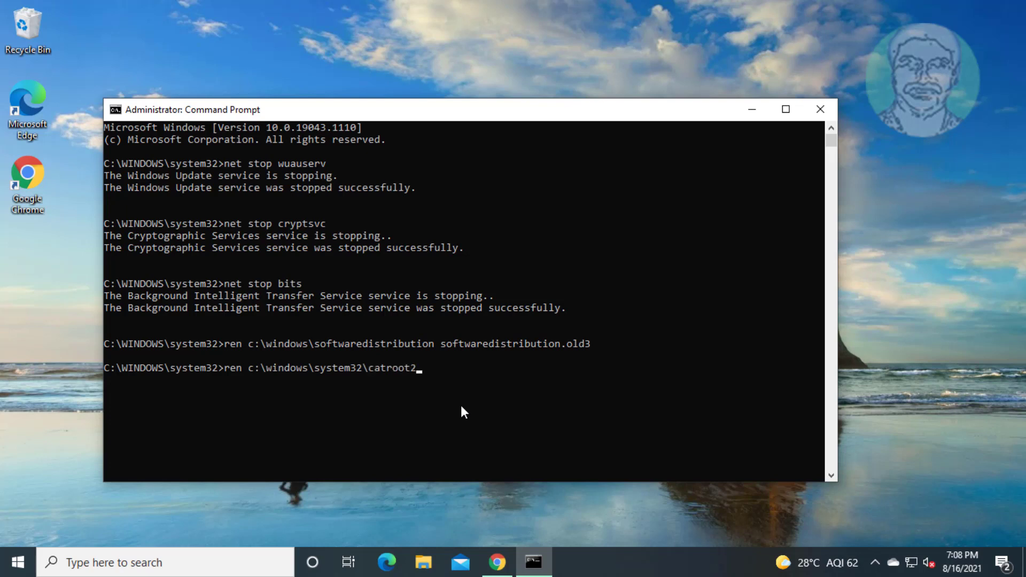
type("cat")
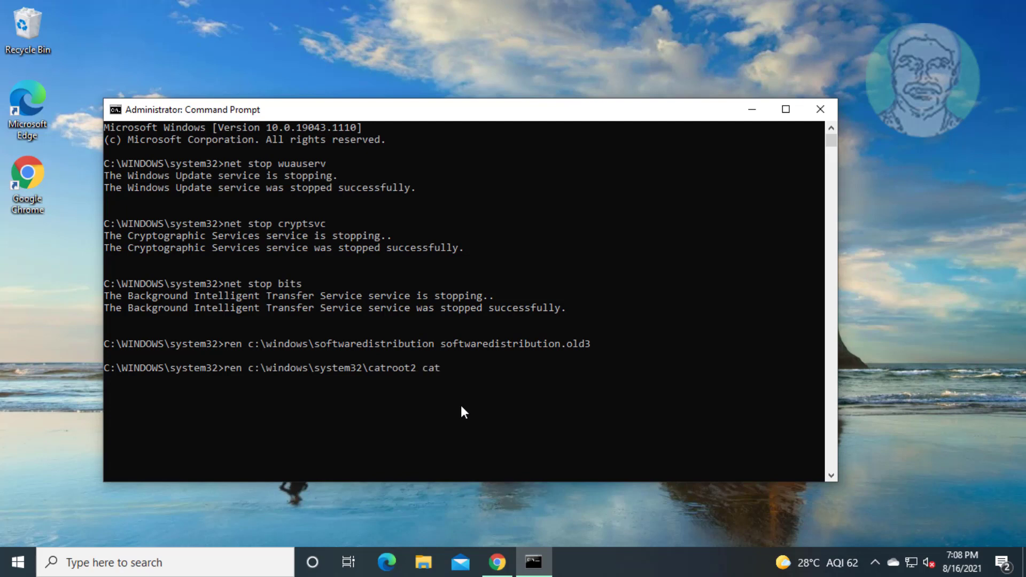
type("root")
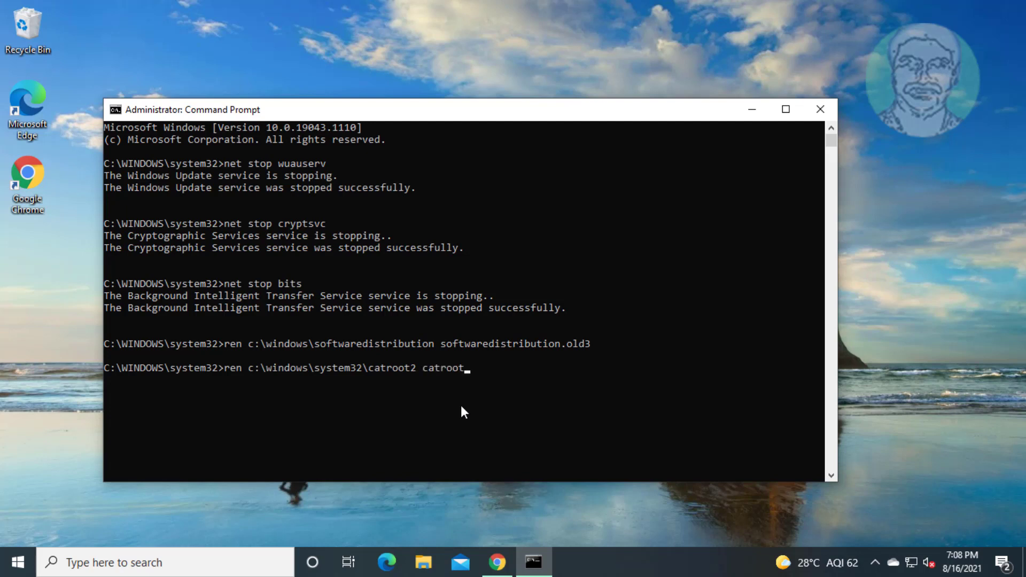
type("2")
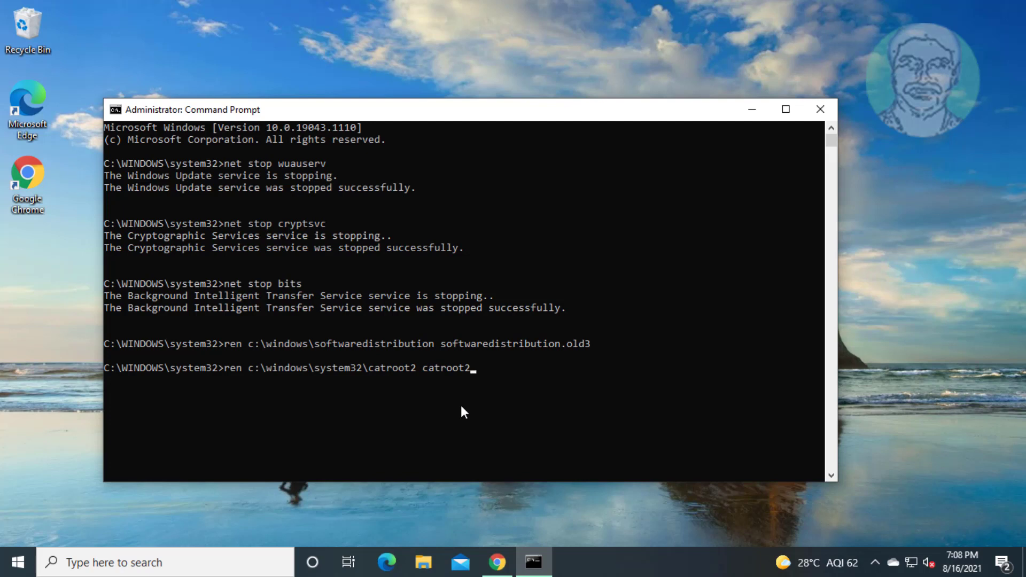
type(".")
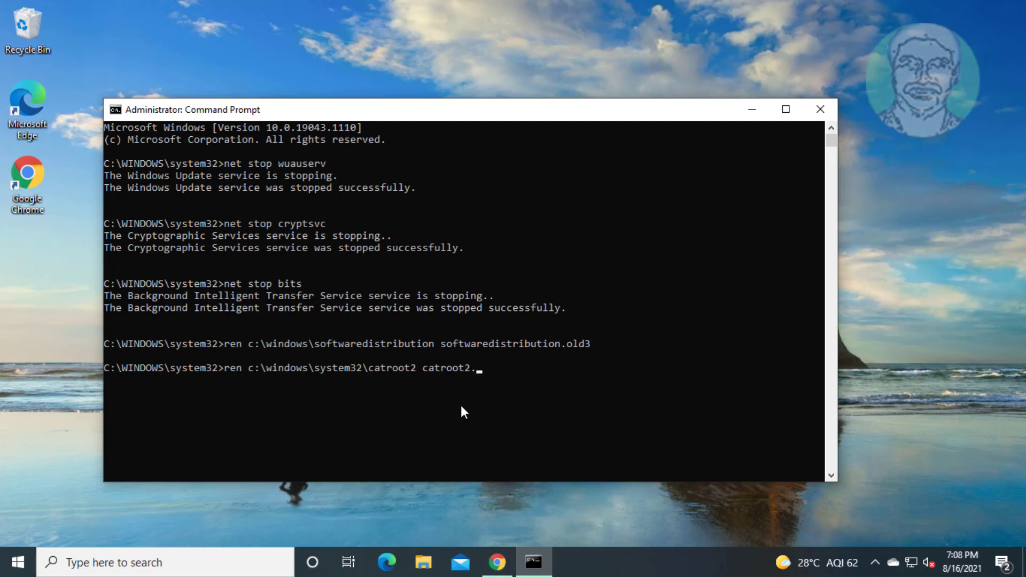
type("old4")
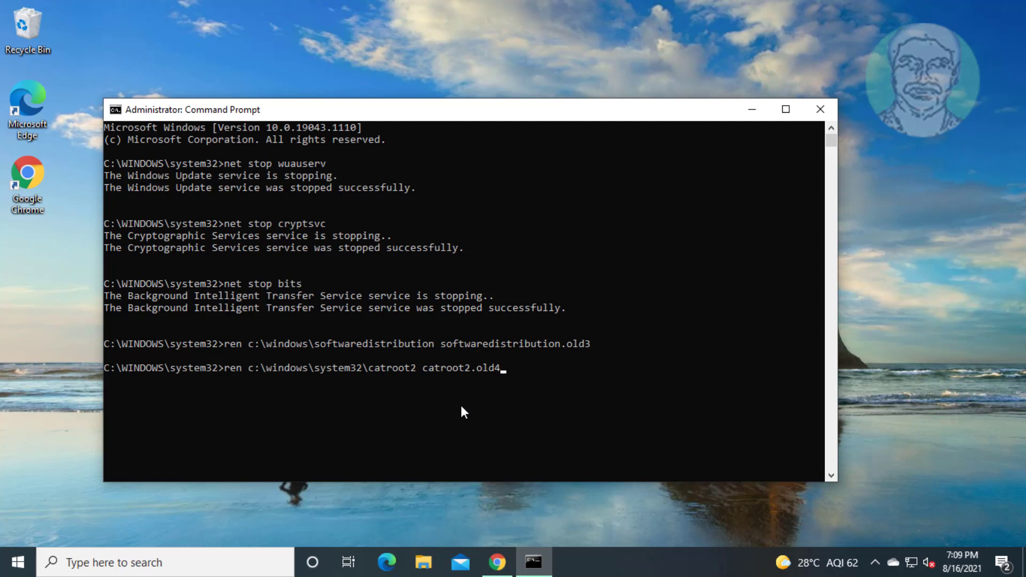
key("Return")
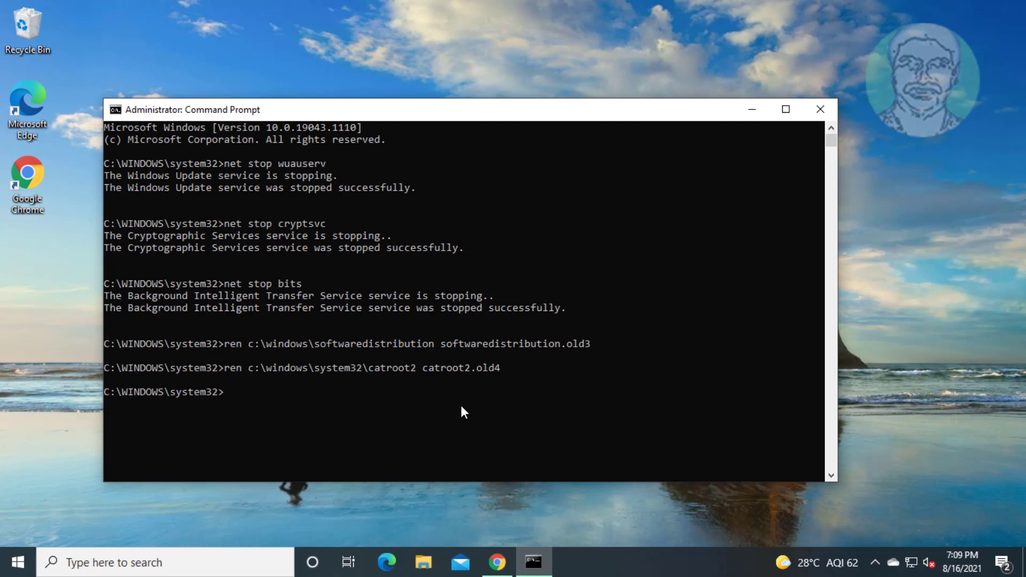
Restart the wuauserv, cryptsvc and bits services with net start commands.
type("net")
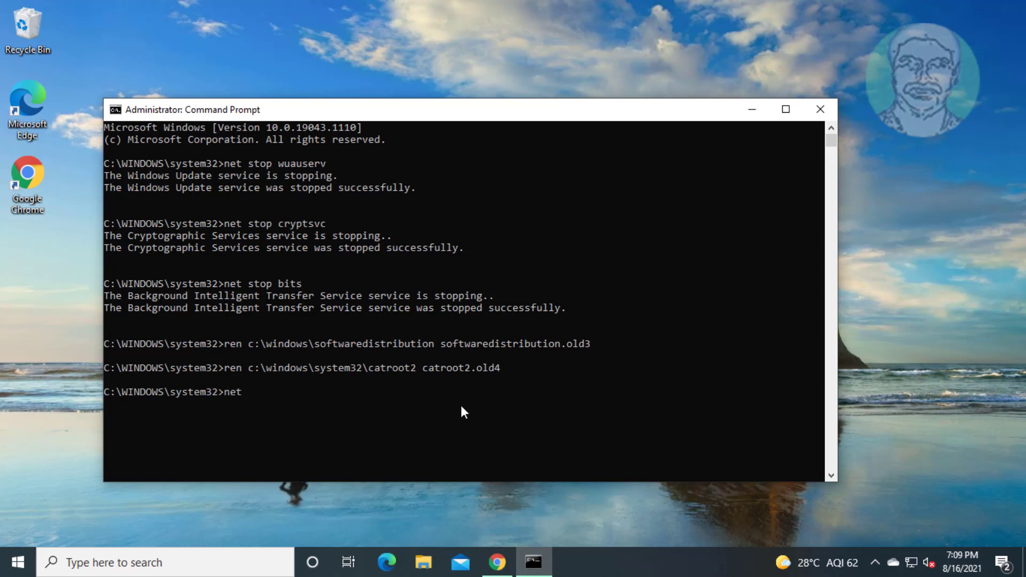
type("start")
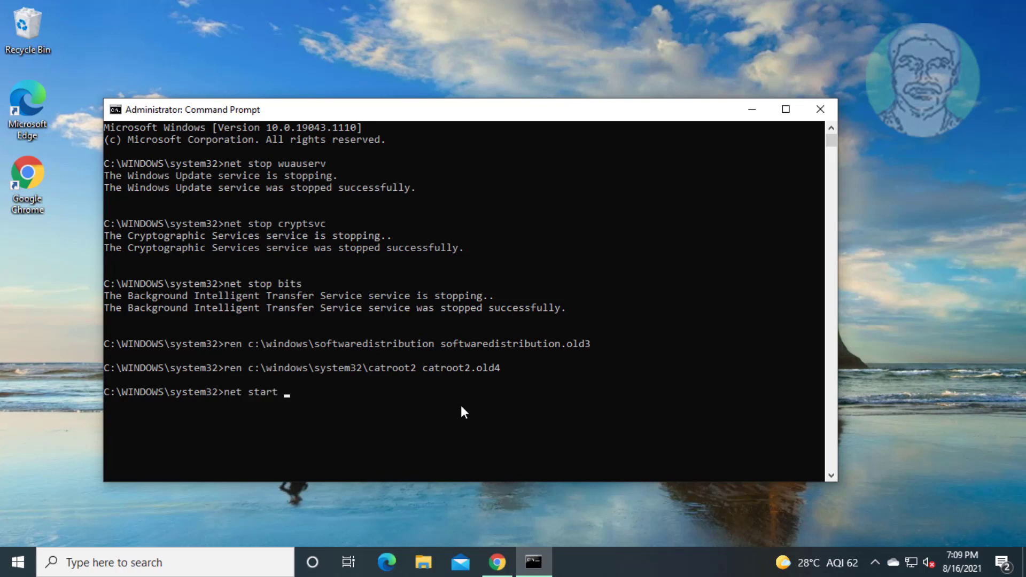
type("wuauserv")
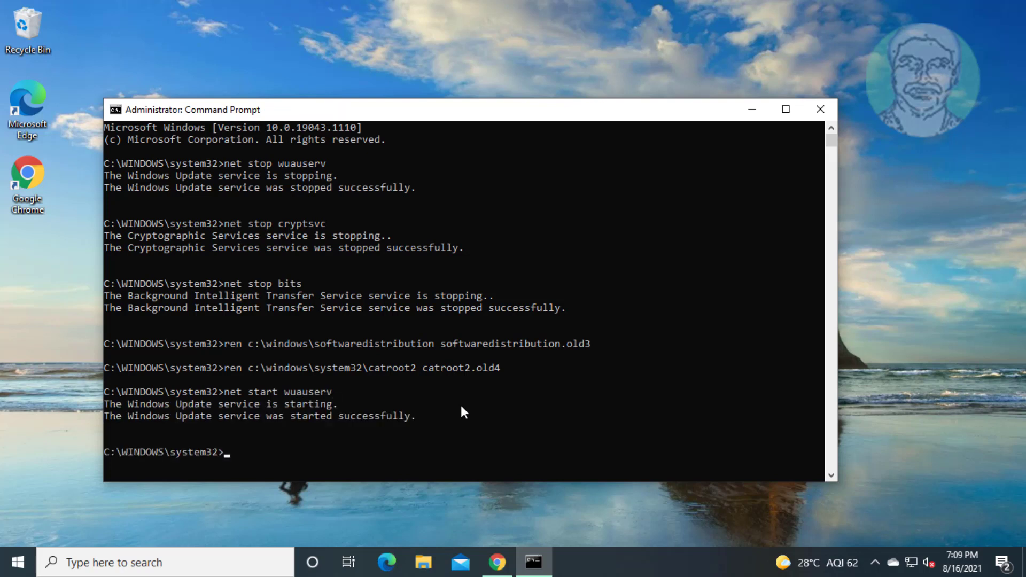
type("net start")
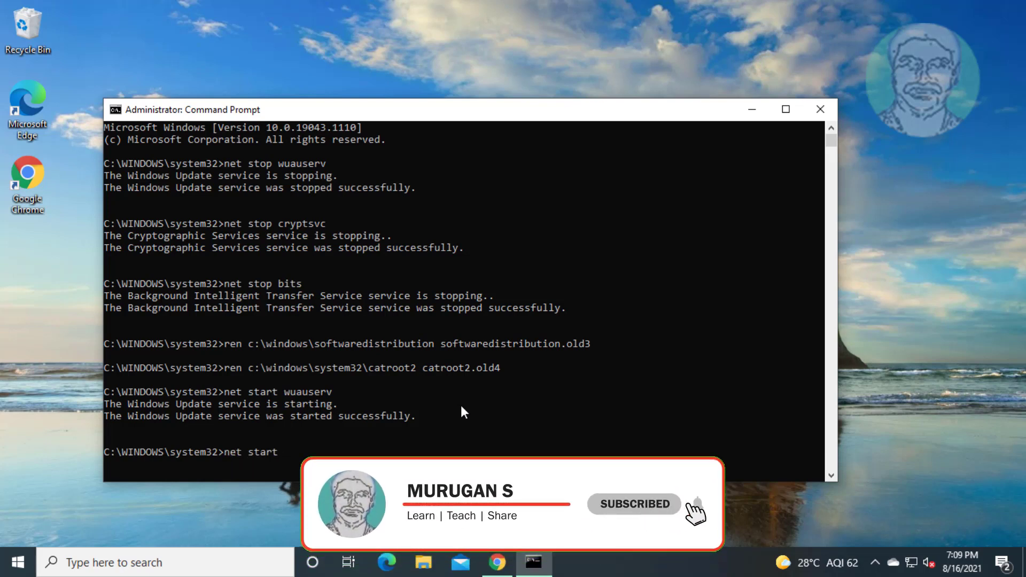
type("cryptsvc")
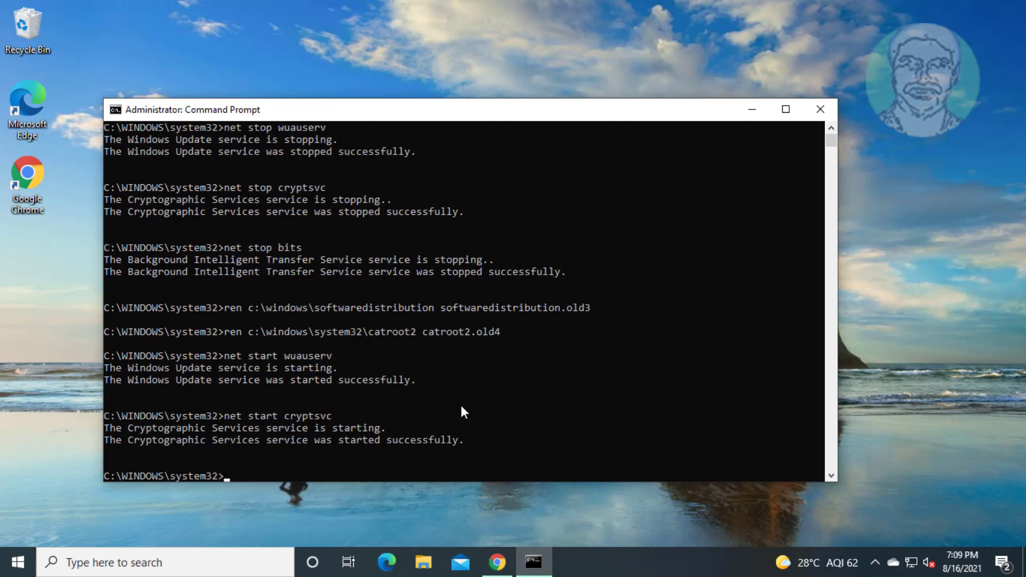
type("ne")
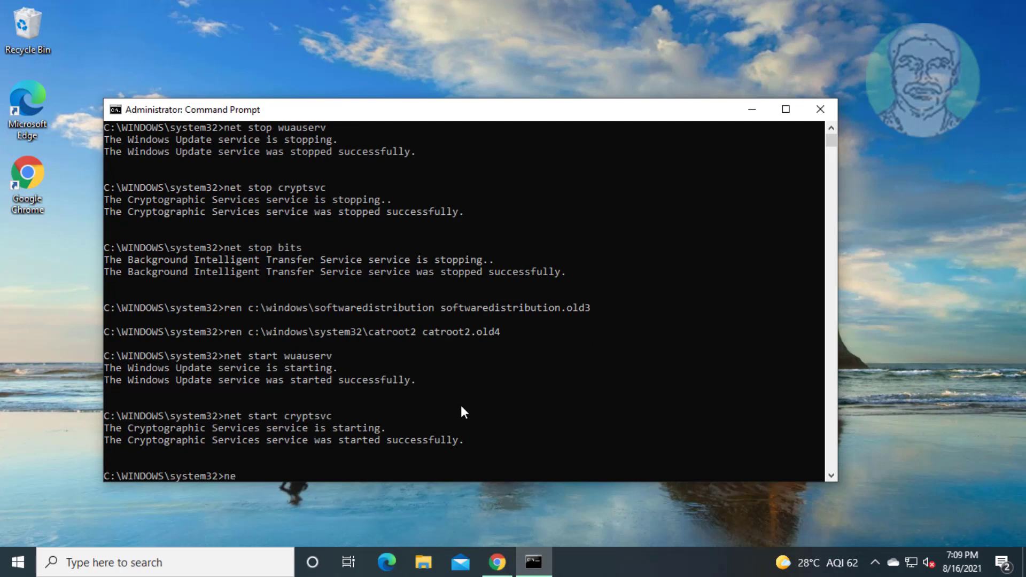
type("t start")
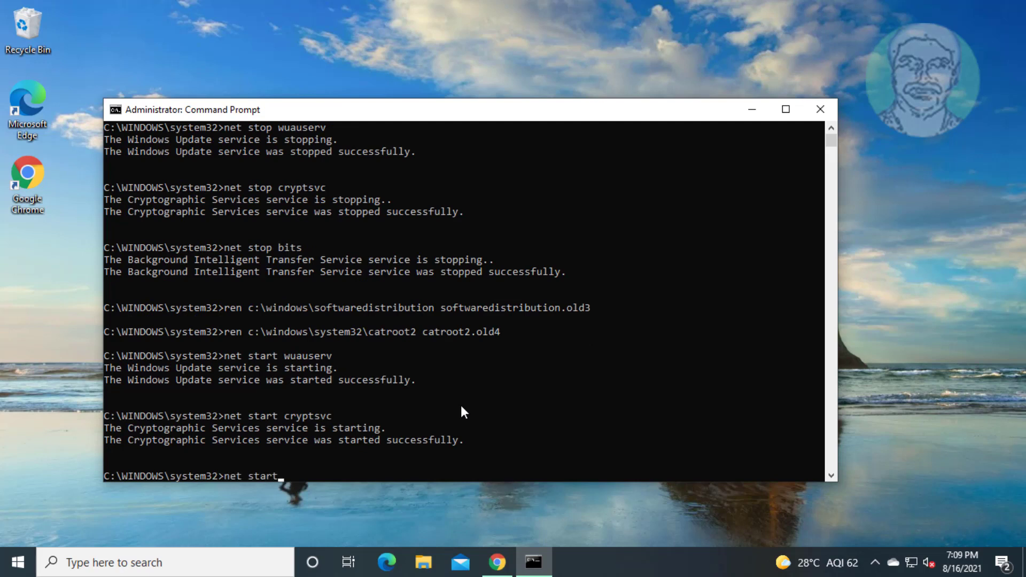
type("bits")
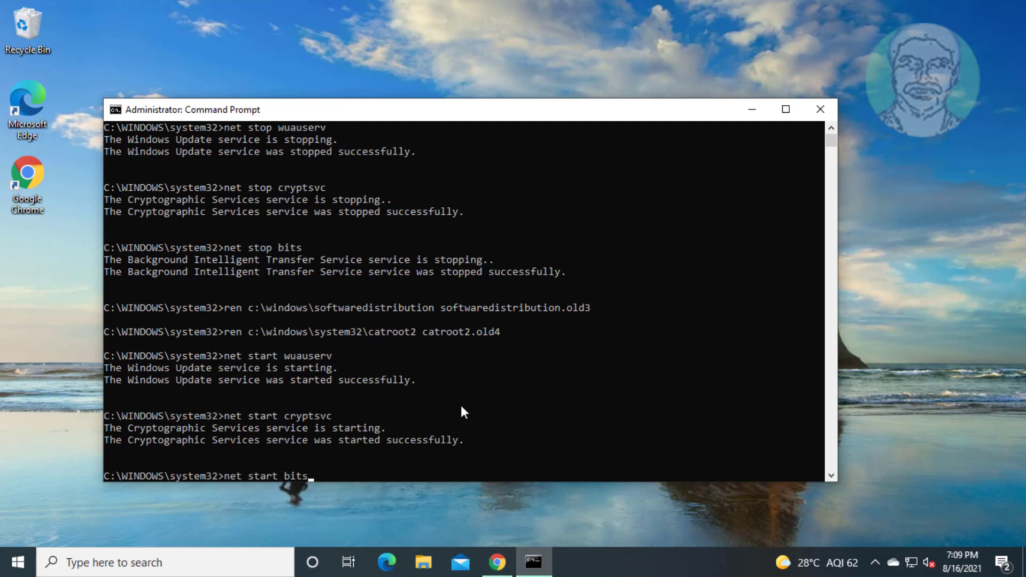
key("Return")
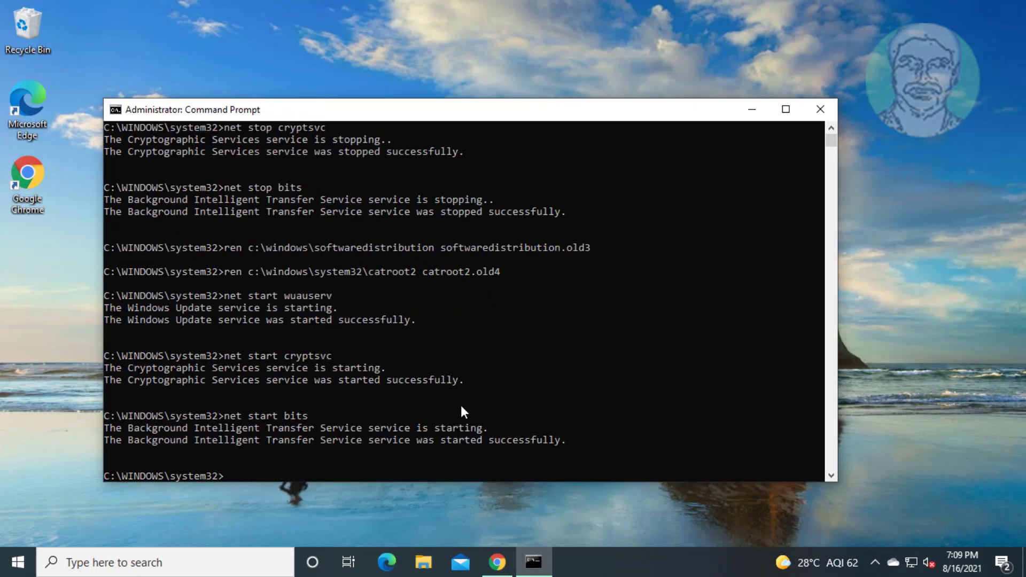
type("exi")
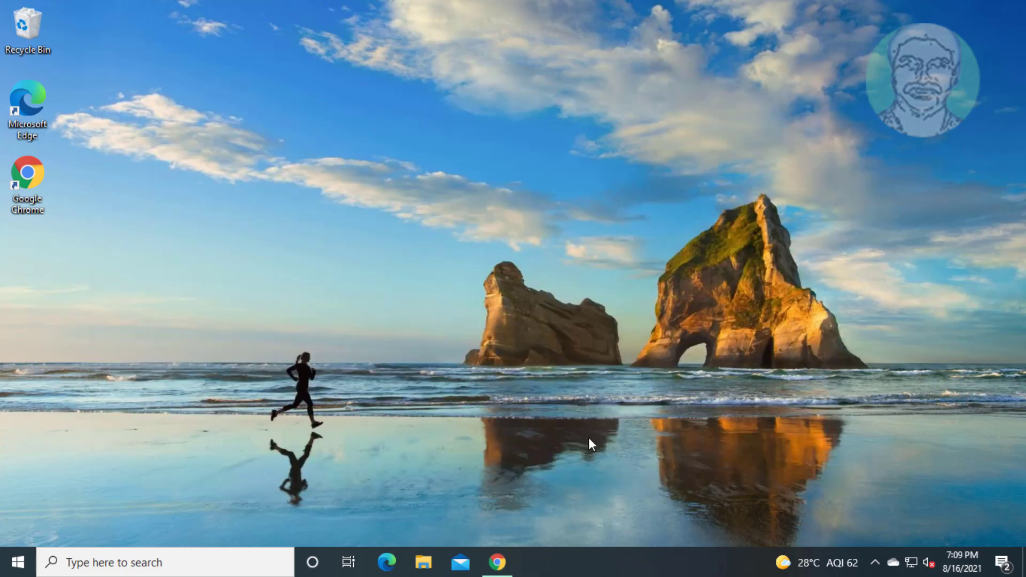
Open the Start menu to reach the list of installed apps.
left_click(14, 562)
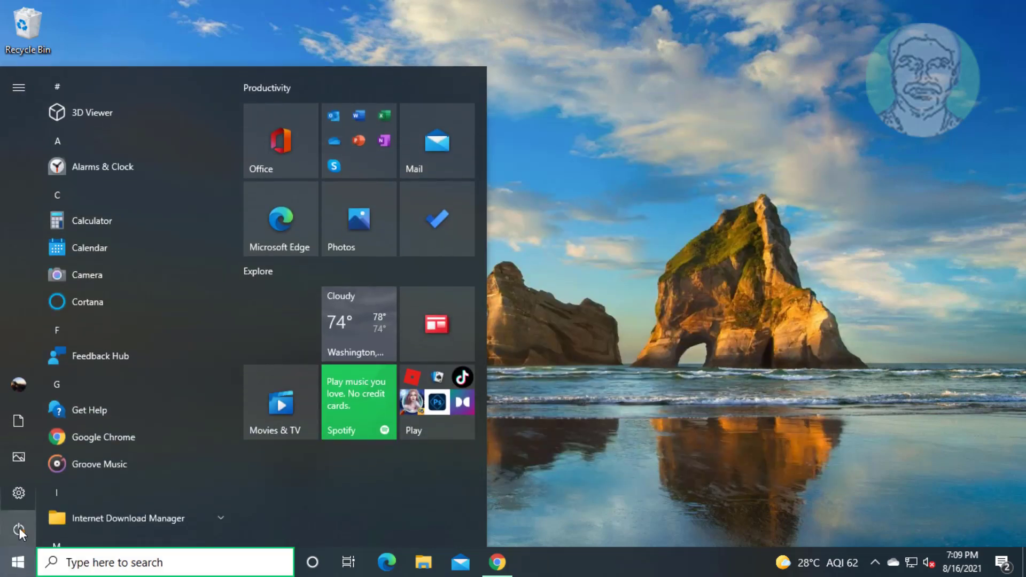
mouse_move(43, 500)
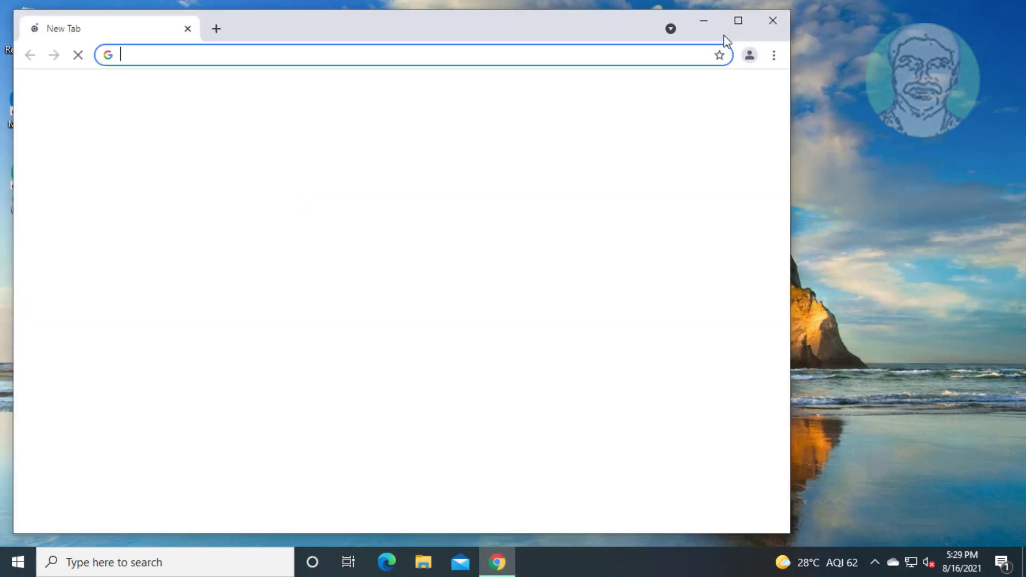
Download the Windows 10 Media Creation Tool from Microsoft's download page, then minimise Chrome.
type("w")
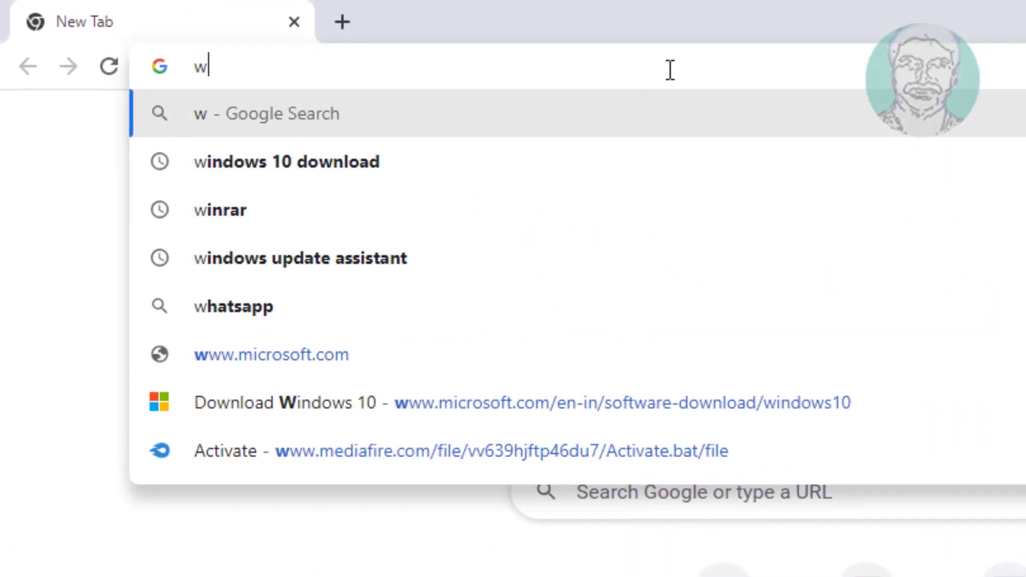
type("indows 10")
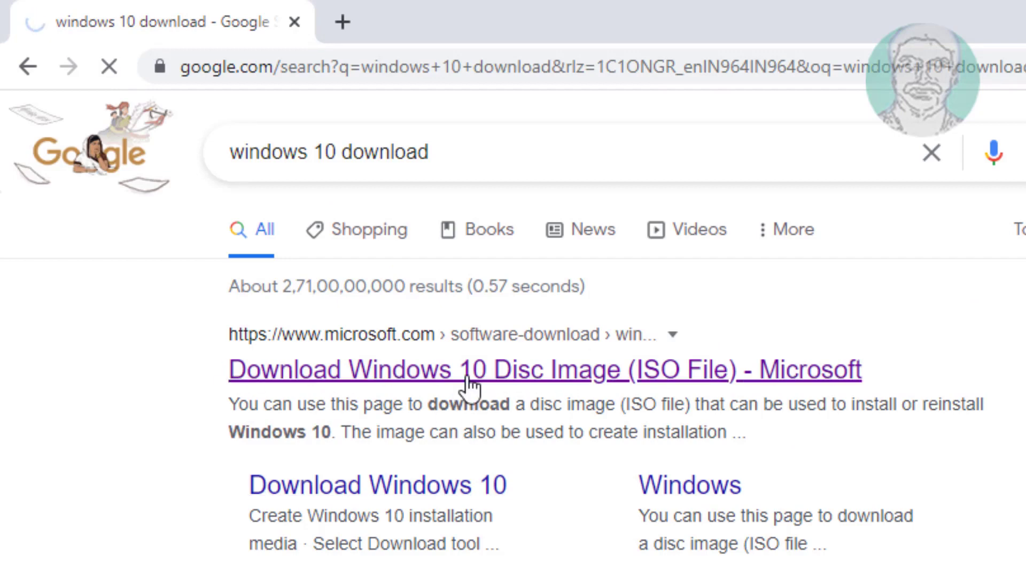
left_click(470, 370)
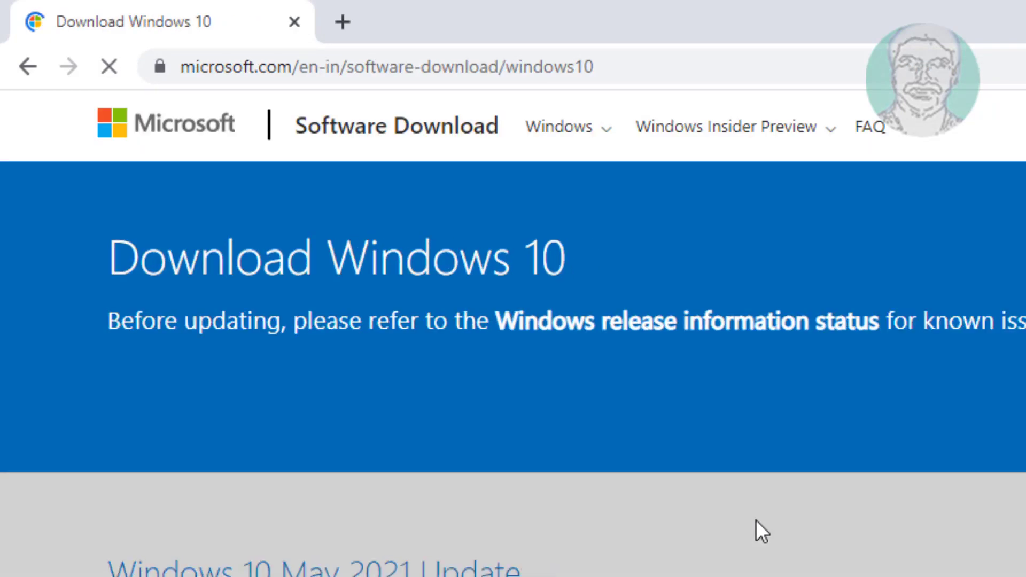
scroll("down", 3)
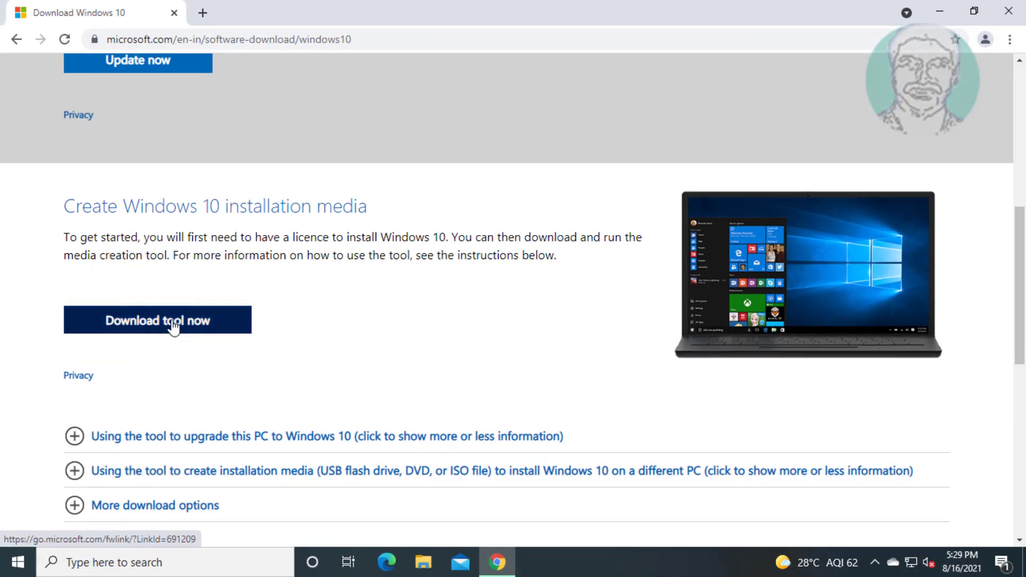
left_click(157, 321)
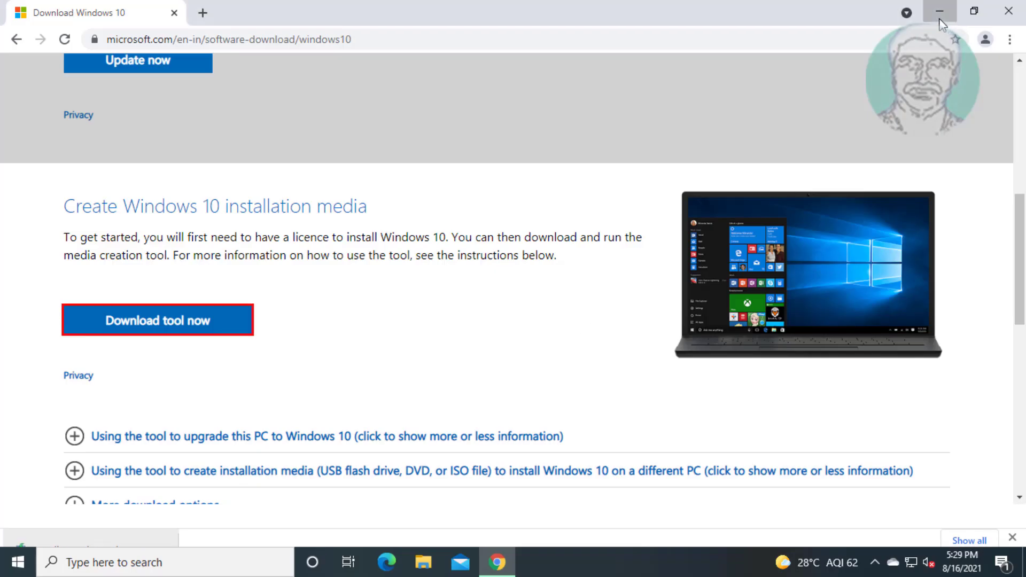
left_click(940, 12)
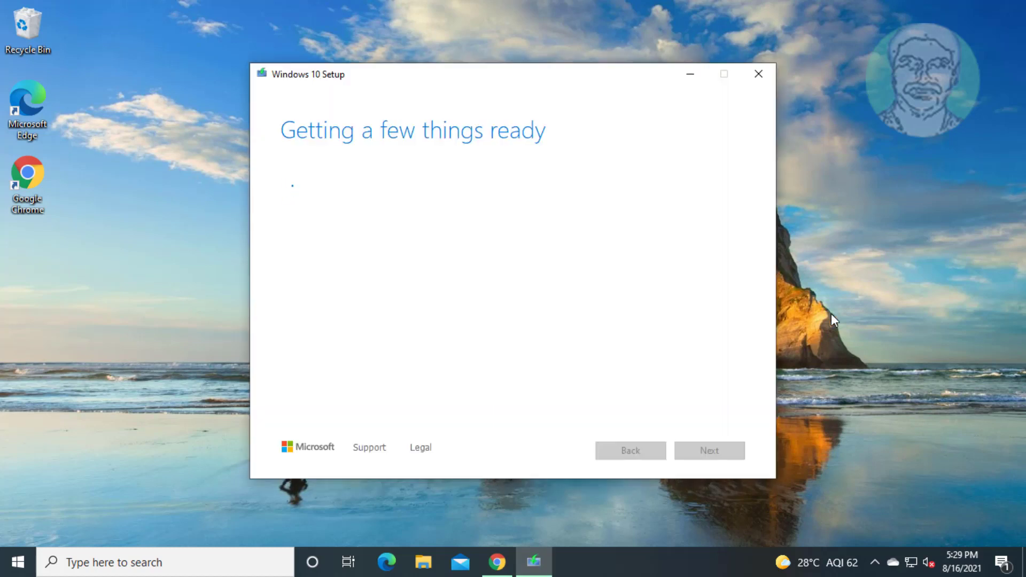
mouse_move(857, 321)
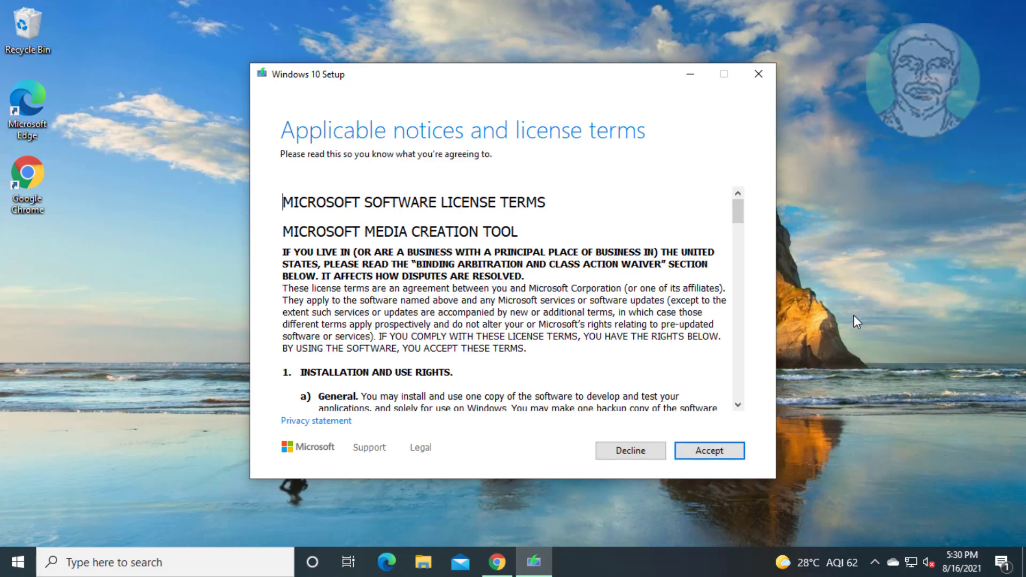
Accept the license terms and install Windows 10 Pro keeping personal files and apps.
left_click(709, 450)
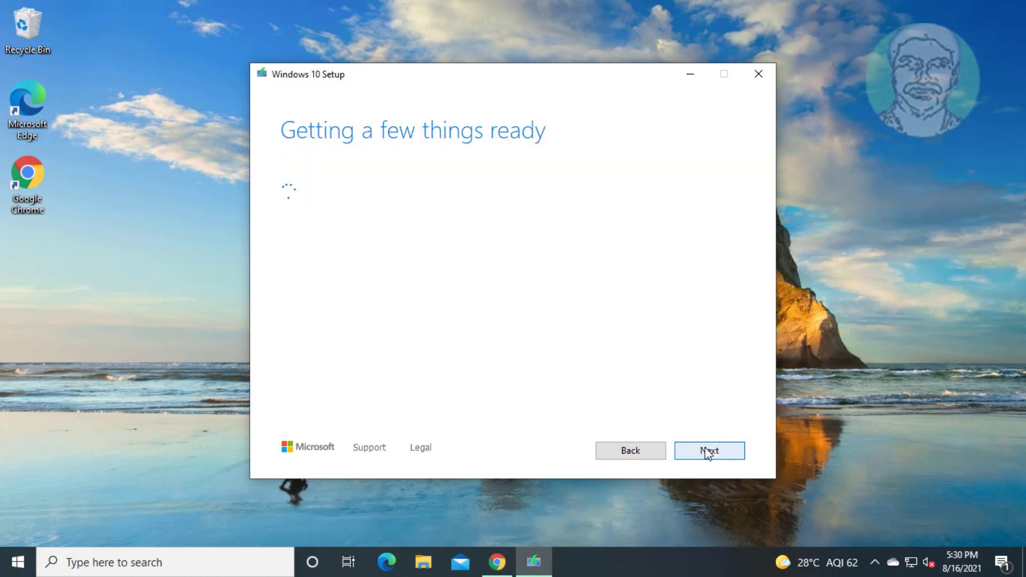
mouse_move(737, 394)
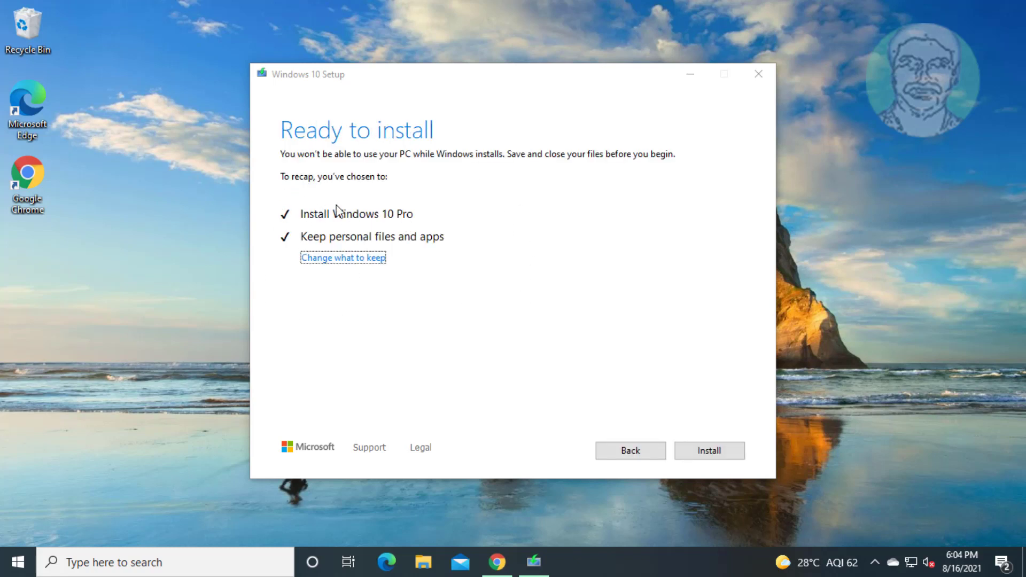
mouse_move(372, 242)
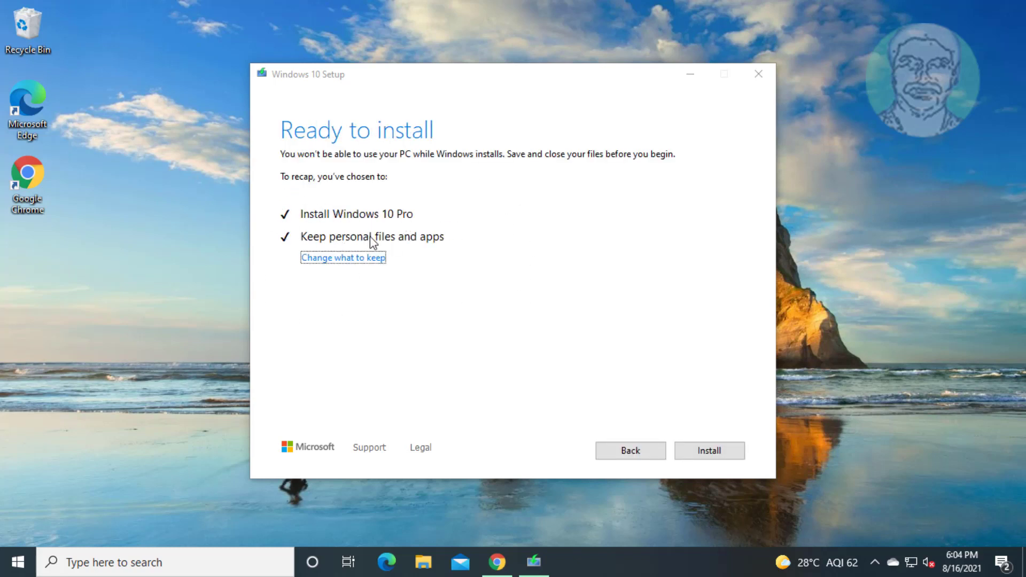
mouse_move(710, 450)
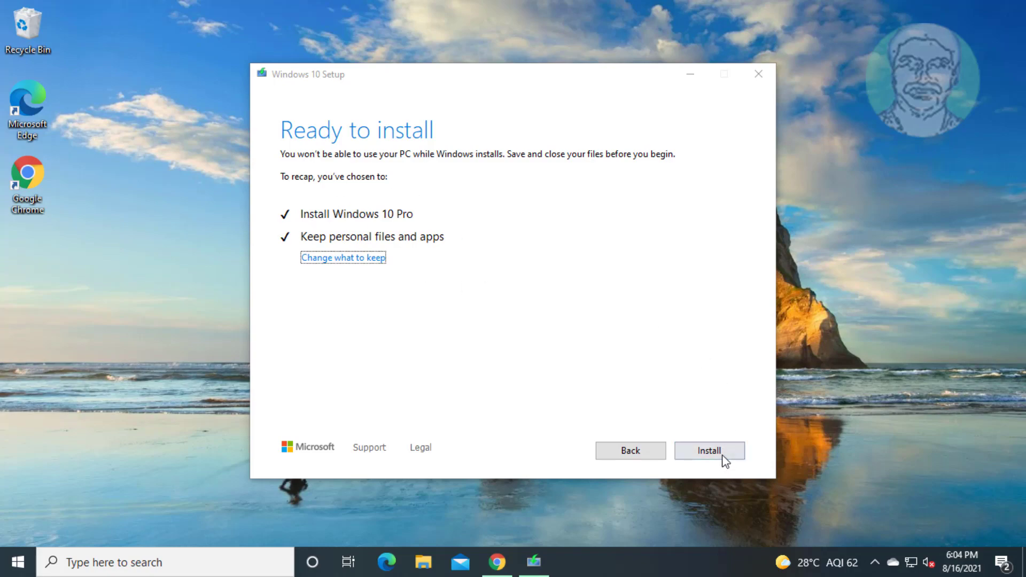
left_click(708, 450)
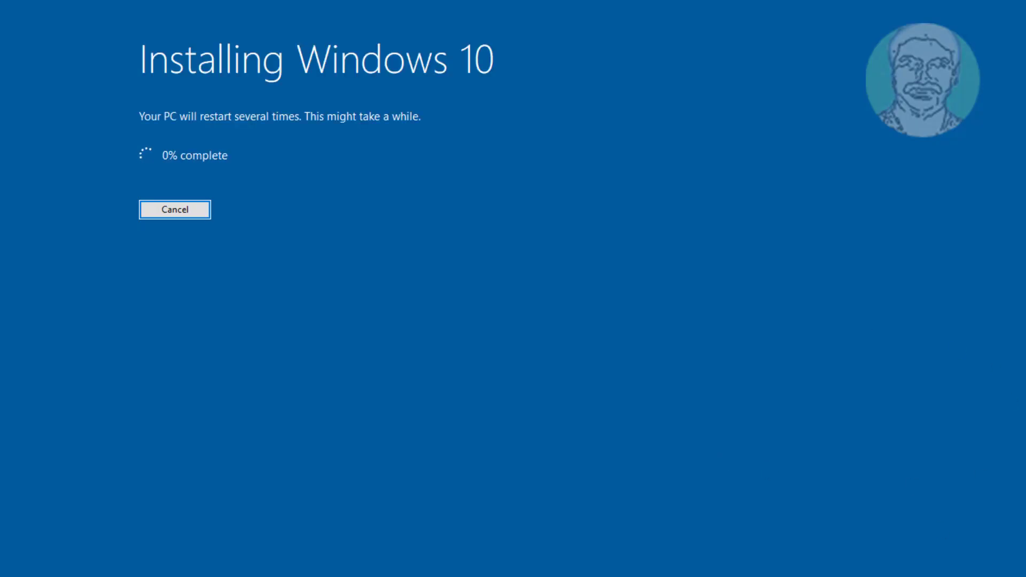